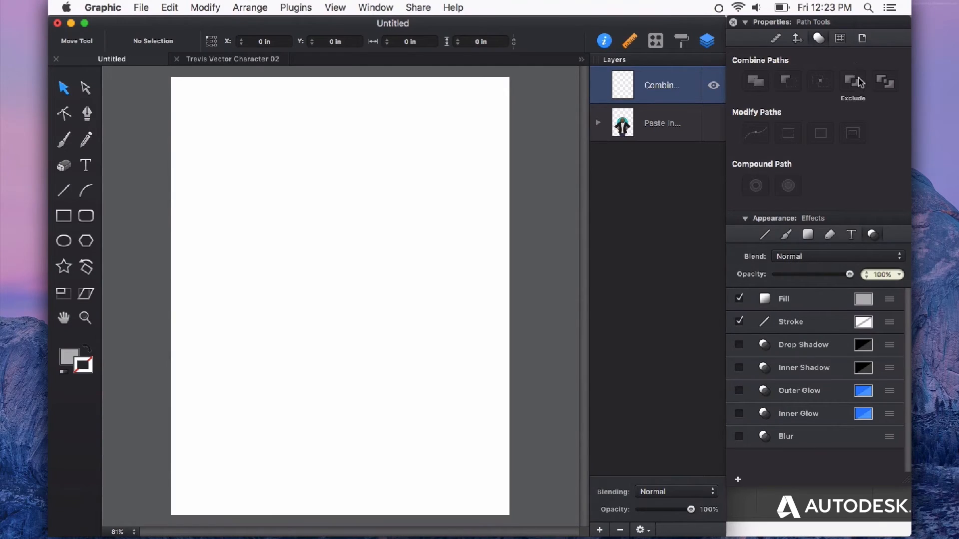
mouse_move(449, 209)
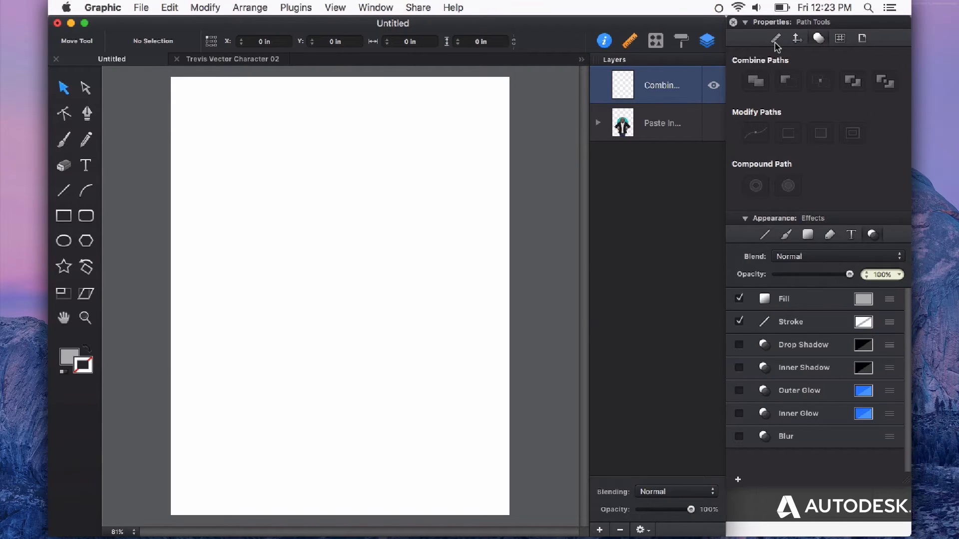
mouse_move(778, 49)
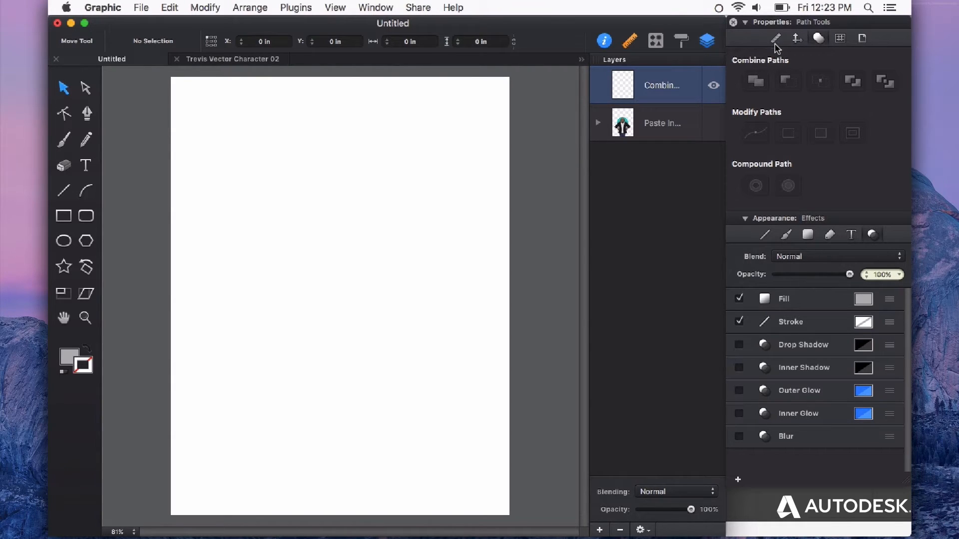
- Draw a grey circle, then Option-drag a copy right so the two circles overlap
click(375, 6)
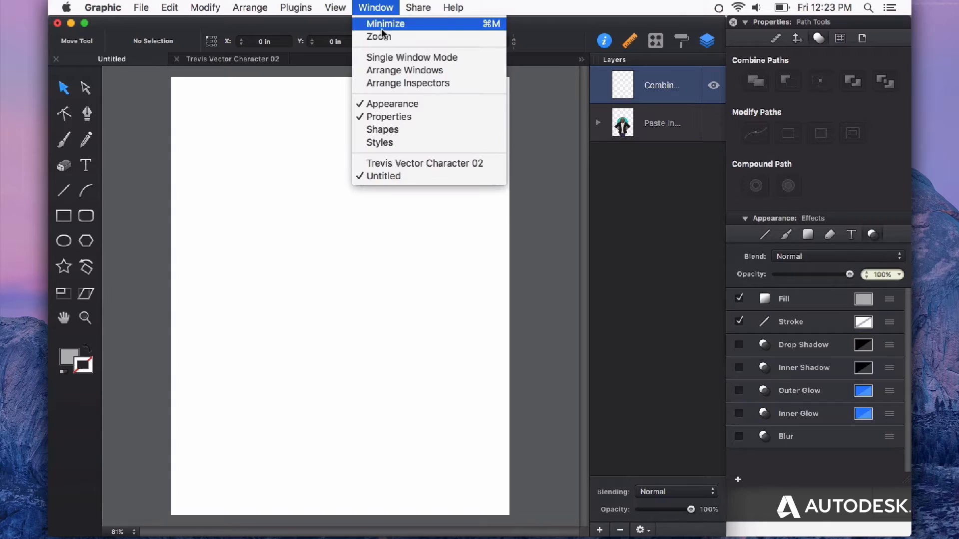
mouse_move(388, 117)
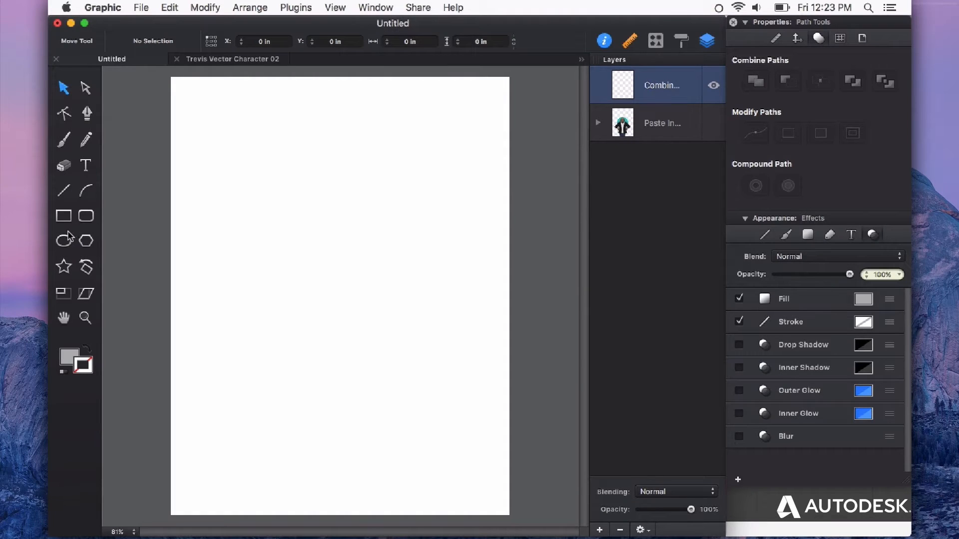
click(63, 240)
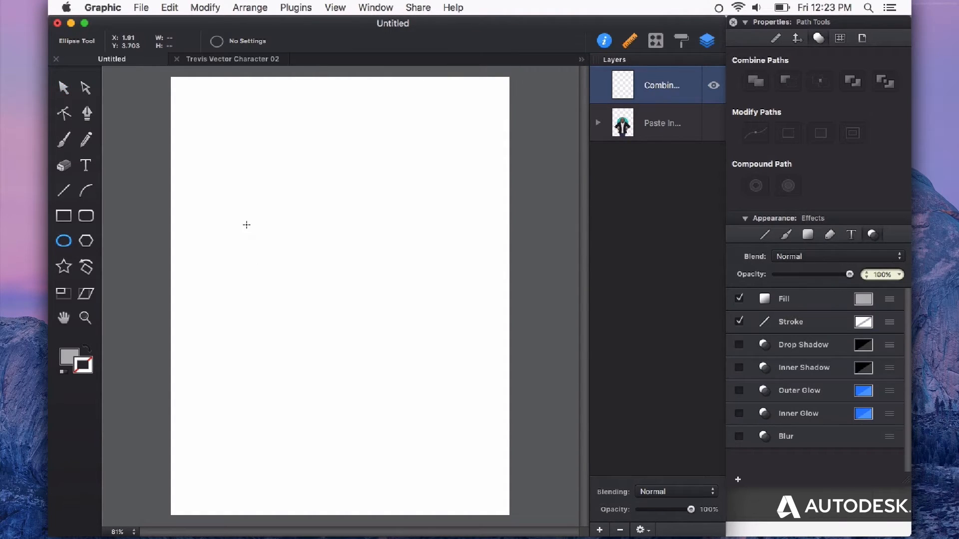
drag(247, 225, 329, 308)
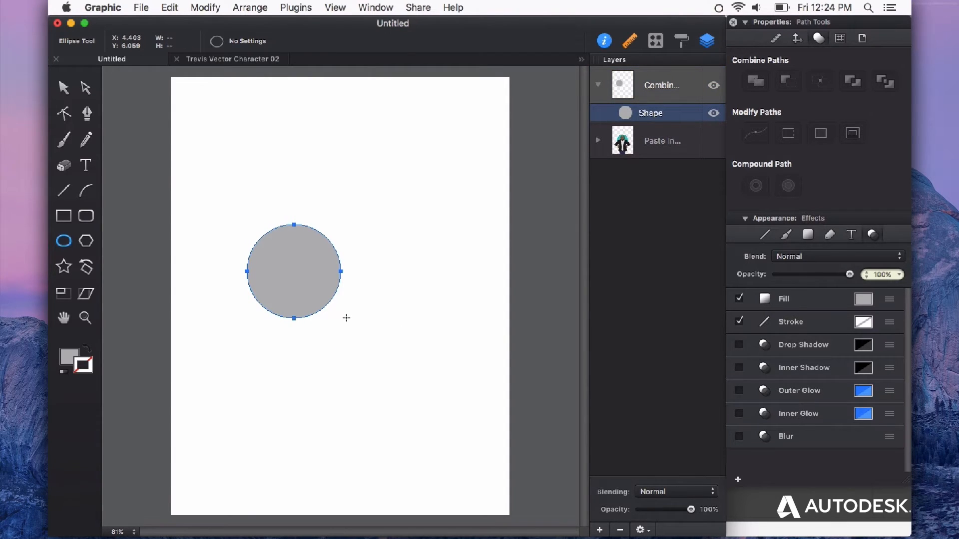
click(63, 87)
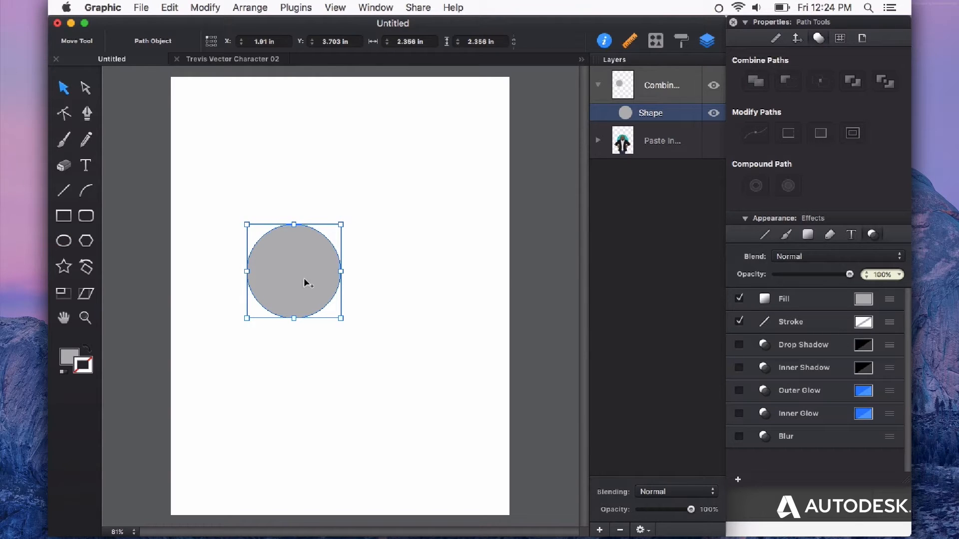
drag(294, 271, 348, 270)
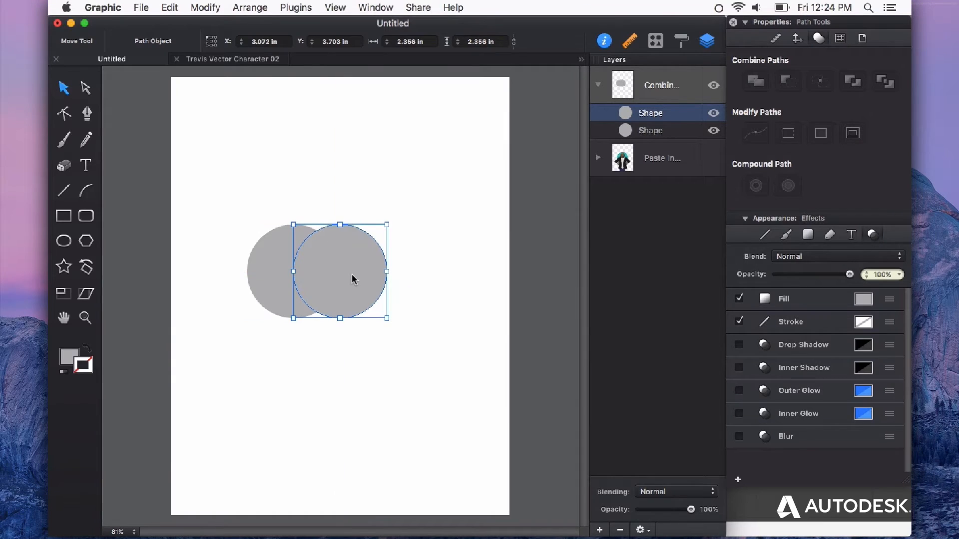
mouse_move(276, 287)
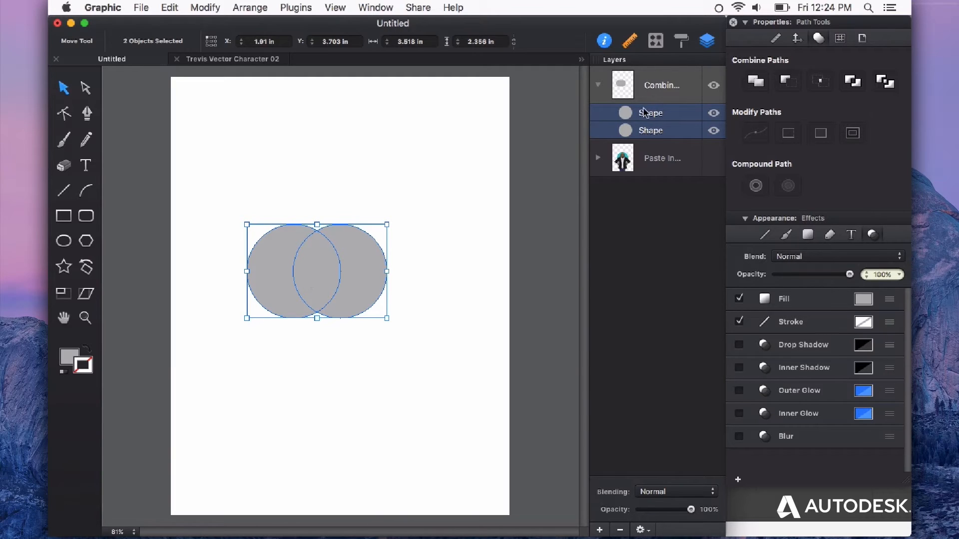
click(597, 84)
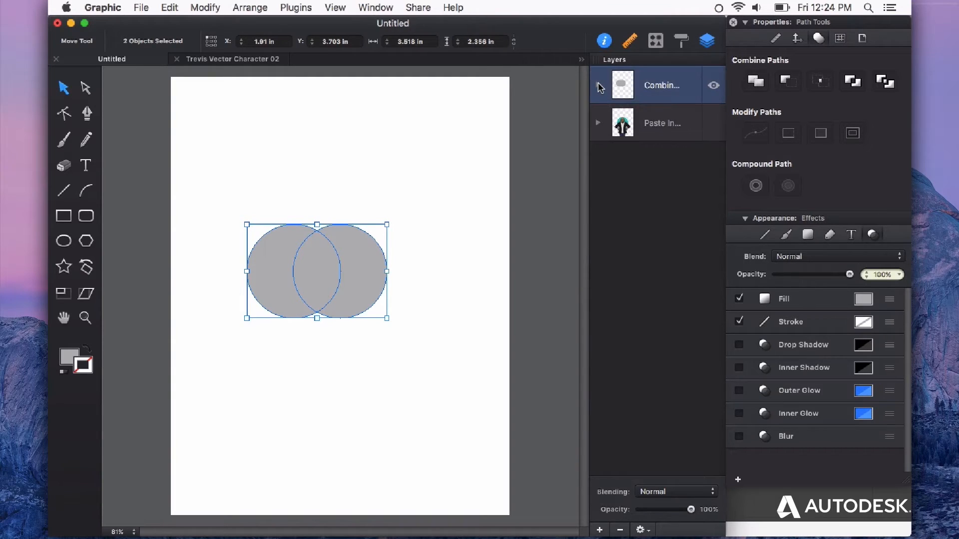
click(597, 84)
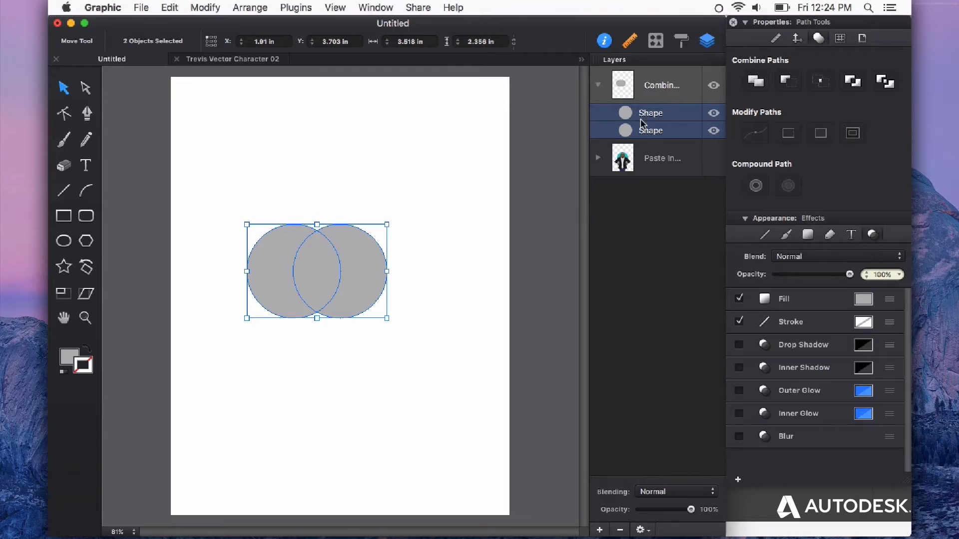
mouse_move(659, 117)
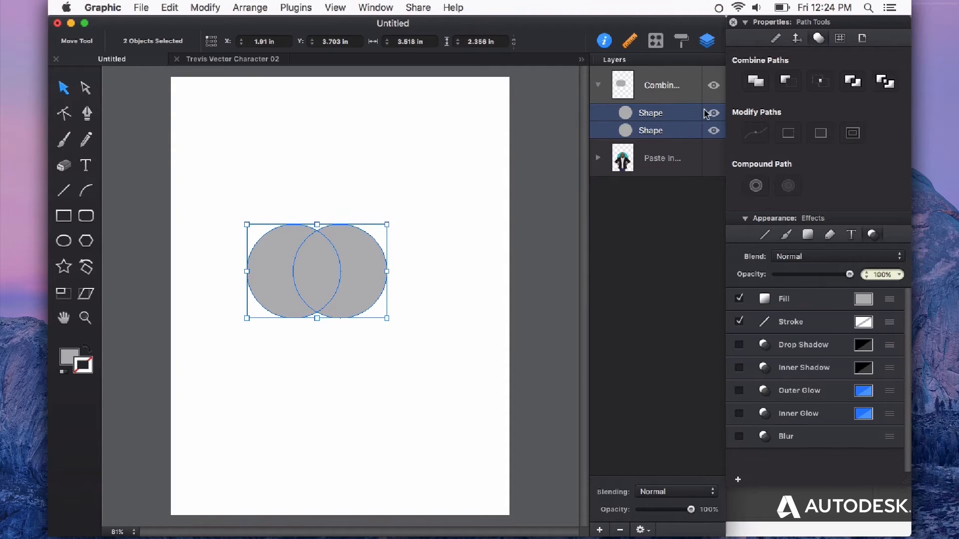
mouse_move(676, 127)
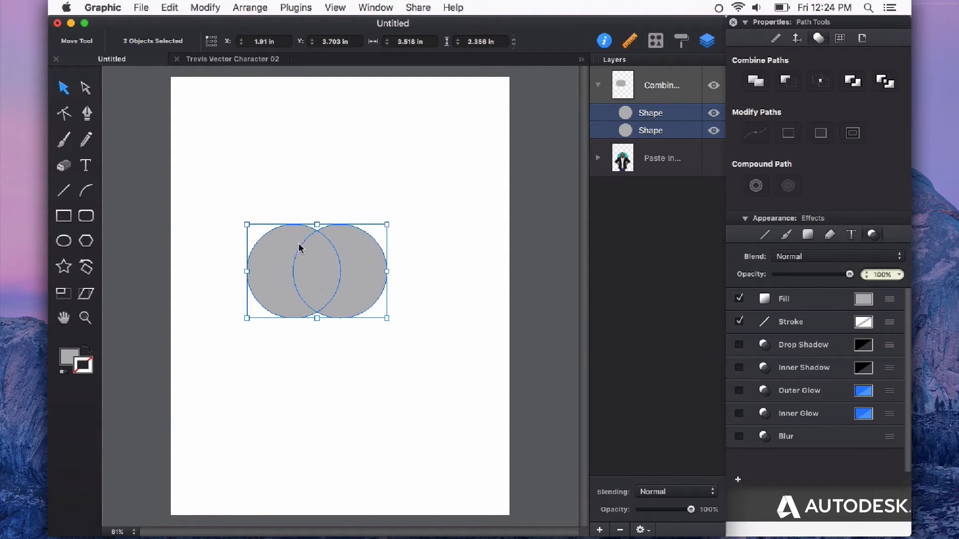
mouse_move(310, 244)
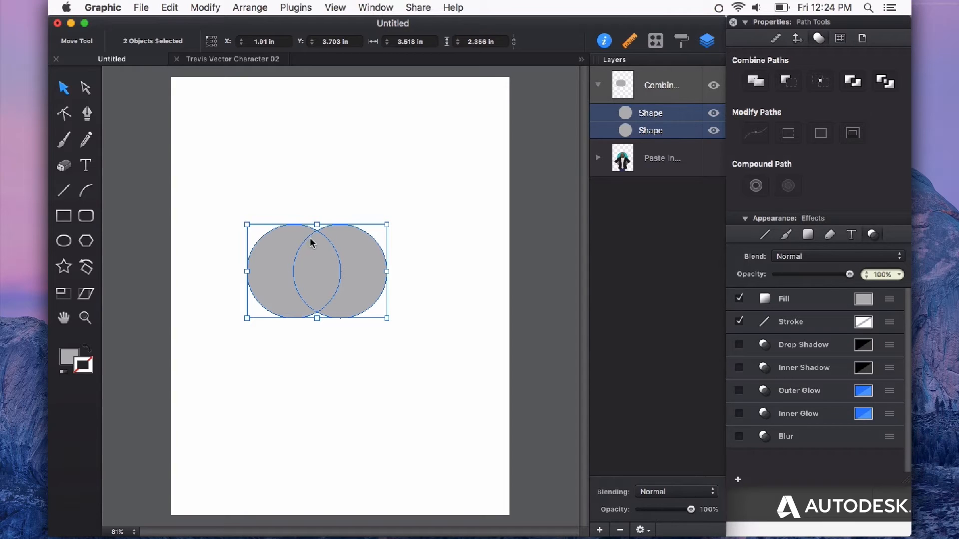
mouse_move(331, 255)
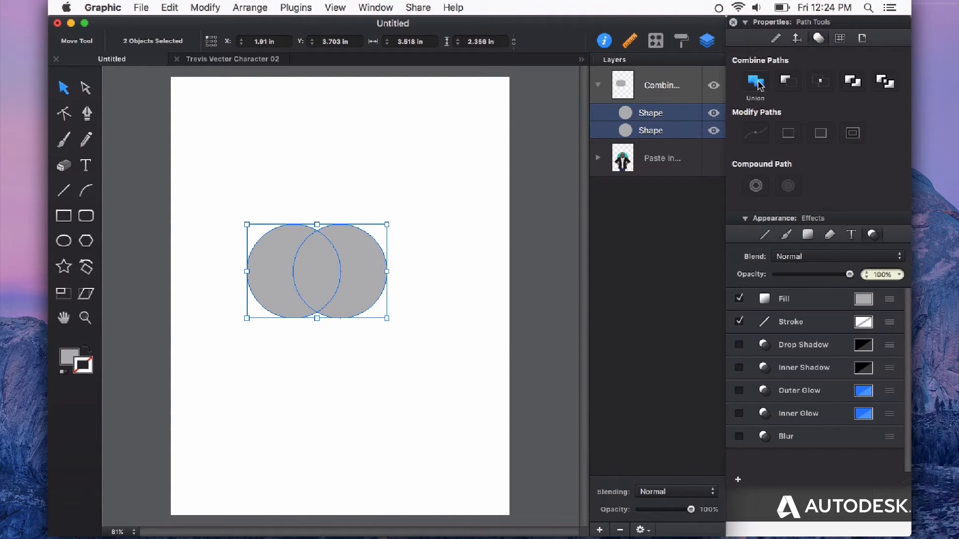
- Union the circles and pull the middle anchor points and handles inward into an N-like silhouette
click(755, 80)
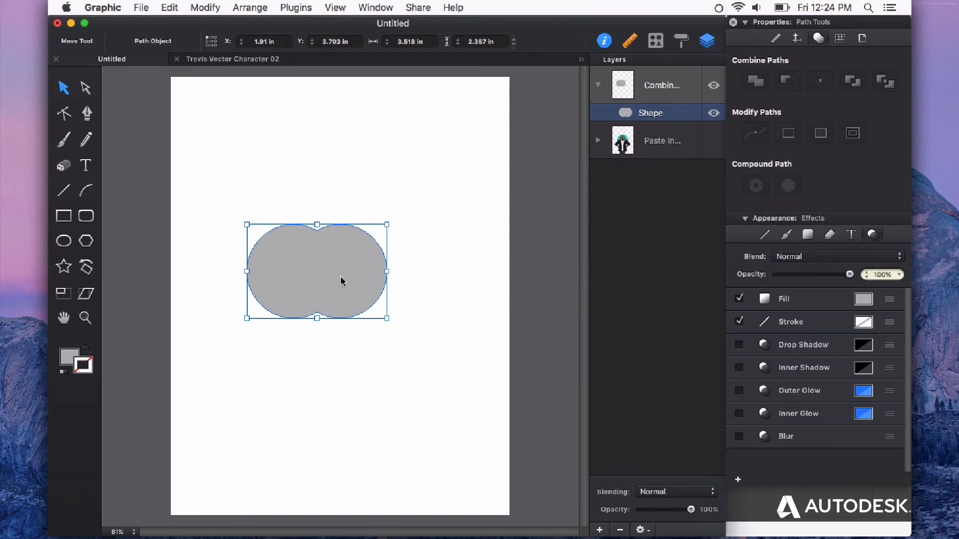
mouse_move(386, 234)
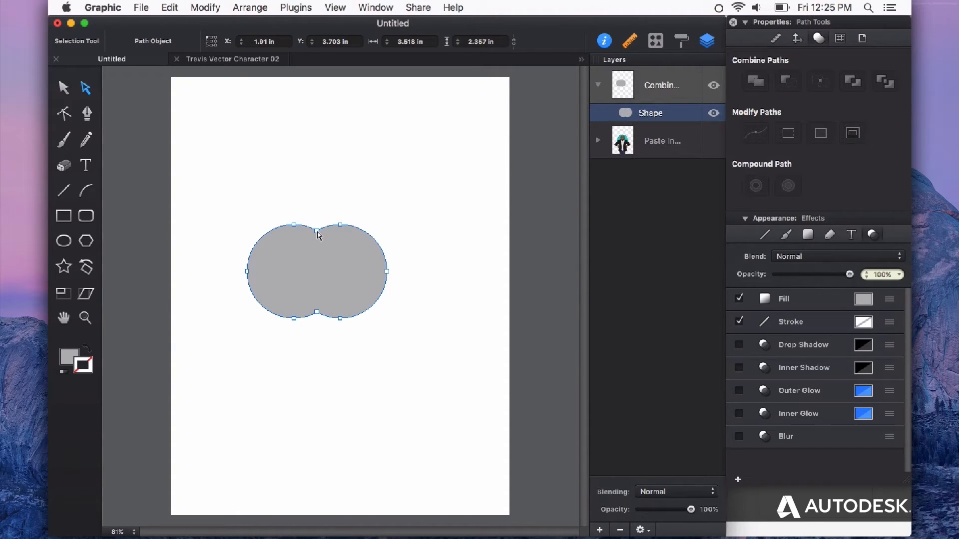
drag(317, 225, 315, 274)
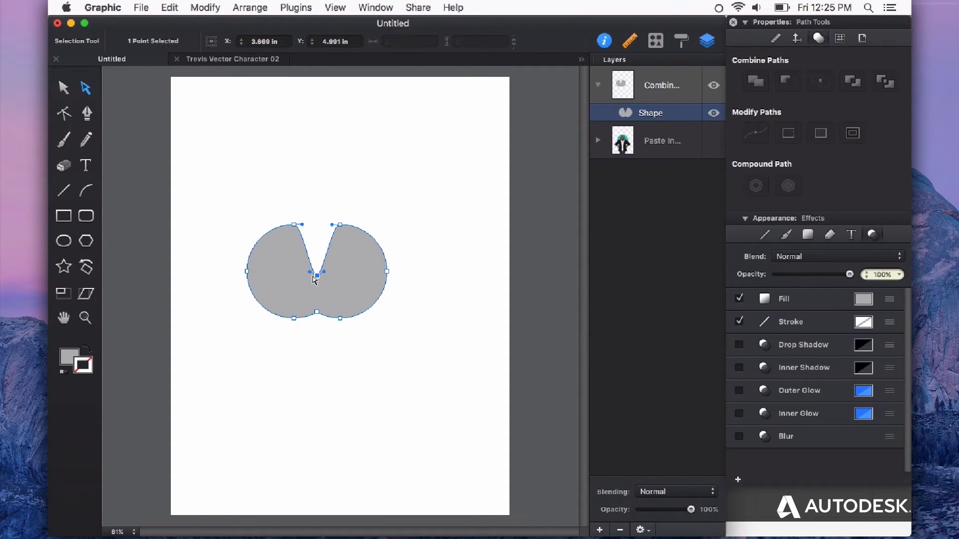
drag(315, 274, 287, 268)
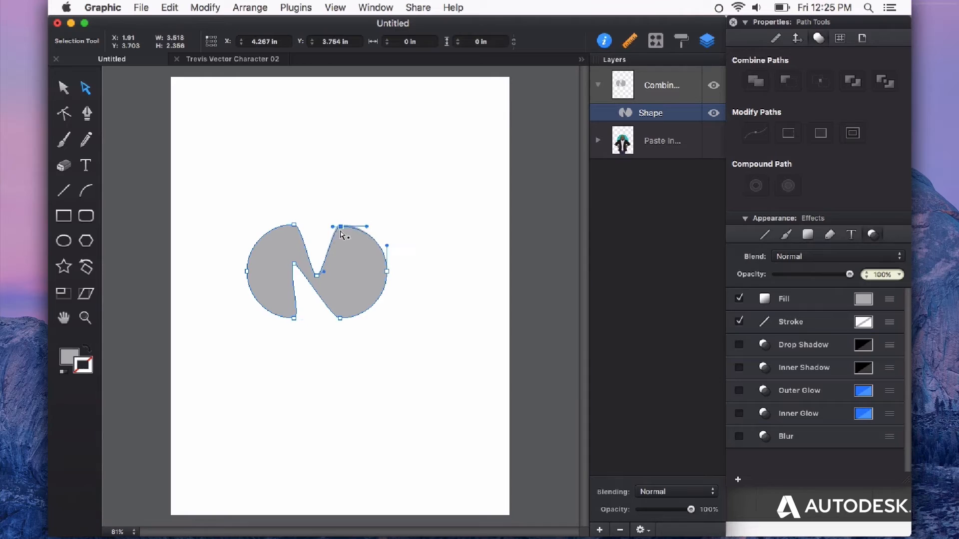
drag(348, 227, 348, 291)
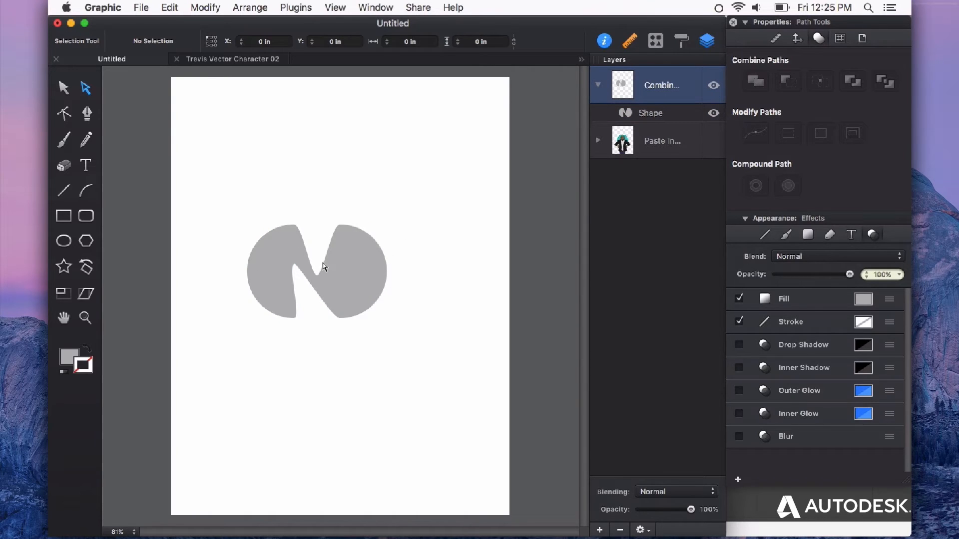
click(650, 113)
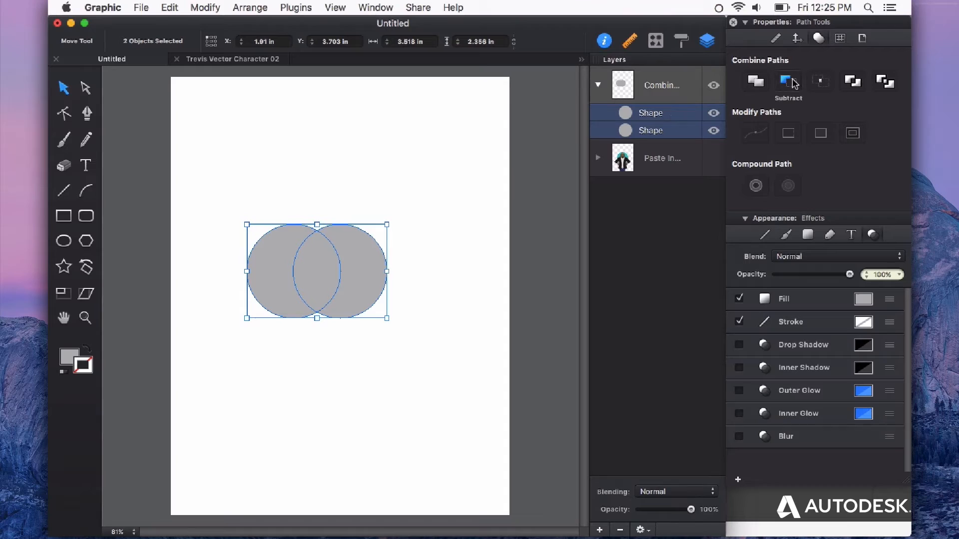
- Subtract the right circle from the left to leave a selected crescent shape
click(788, 81)
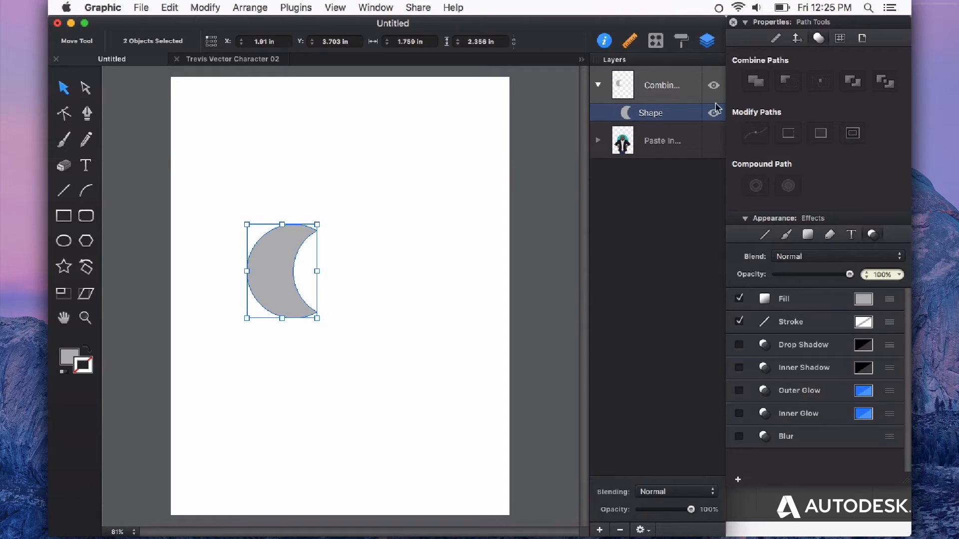
click(302, 245)
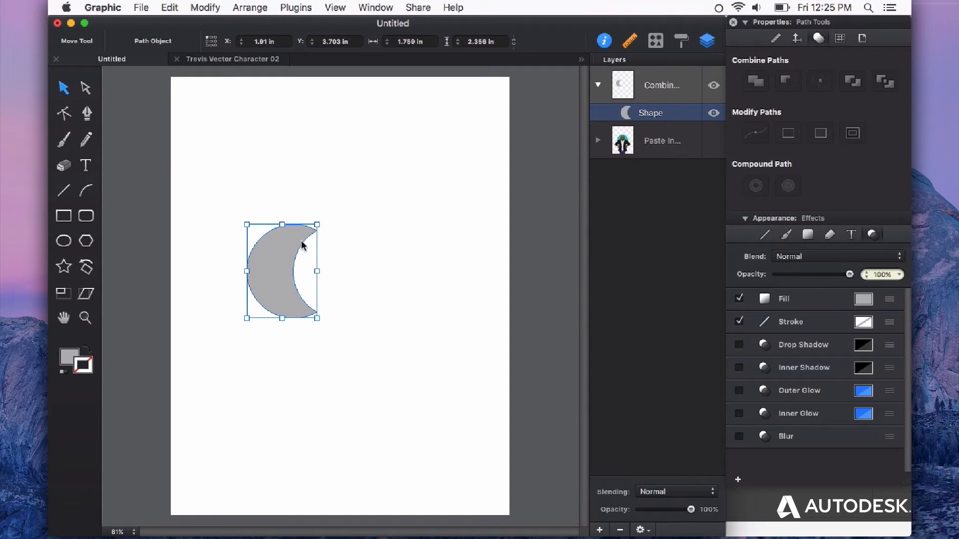
mouse_move(294, 287)
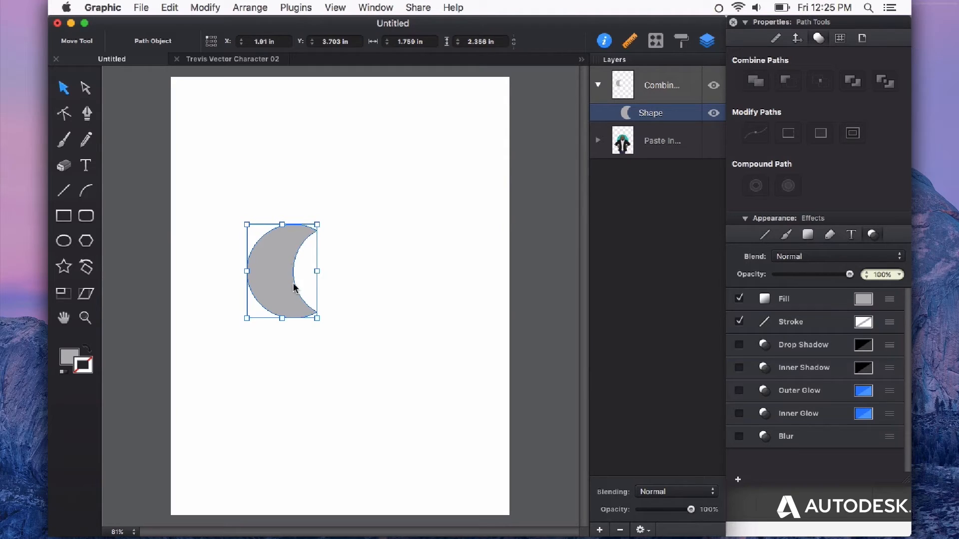
mouse_move(460, 257)
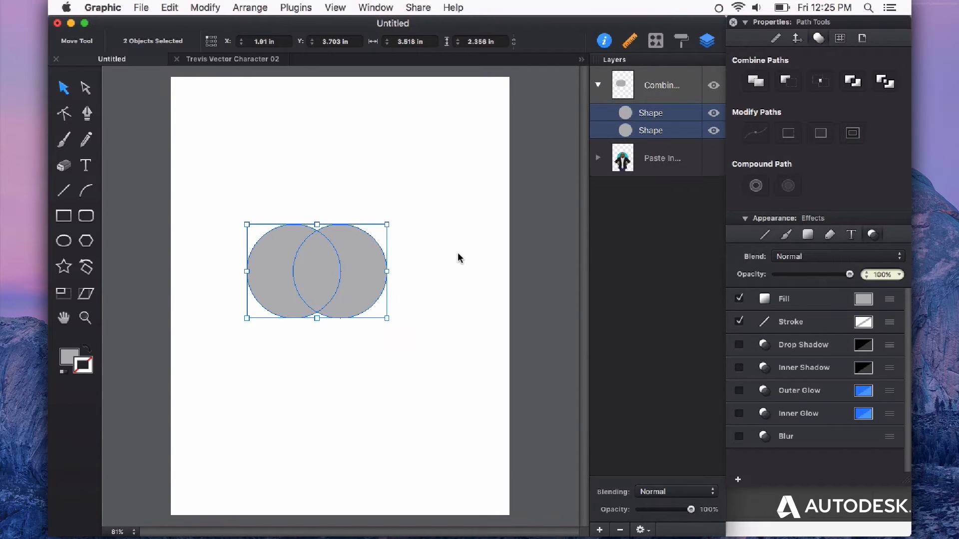
mouse_move(431, 261)
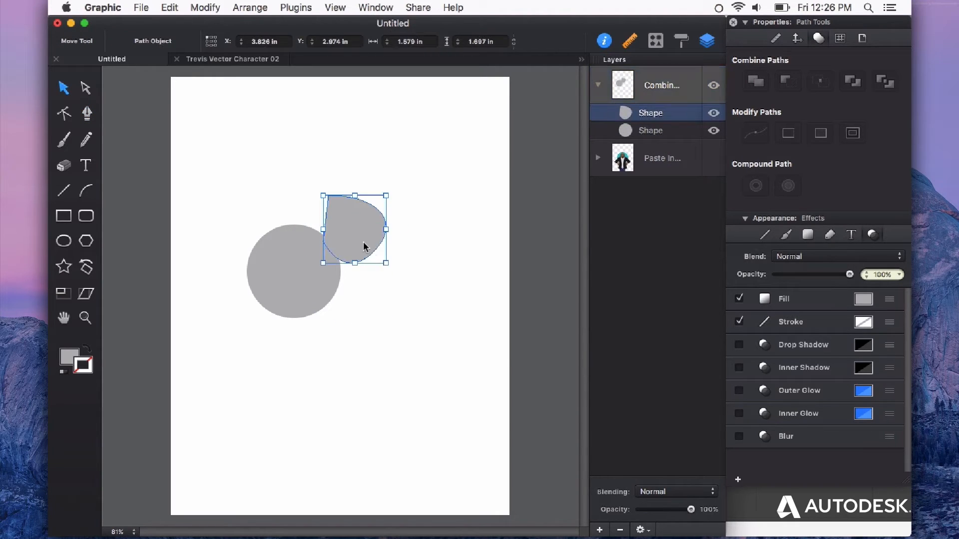
- Stretch the right circle into a larger lopsided blob overlapping the left circle
drag(369, 264, 435, 312)
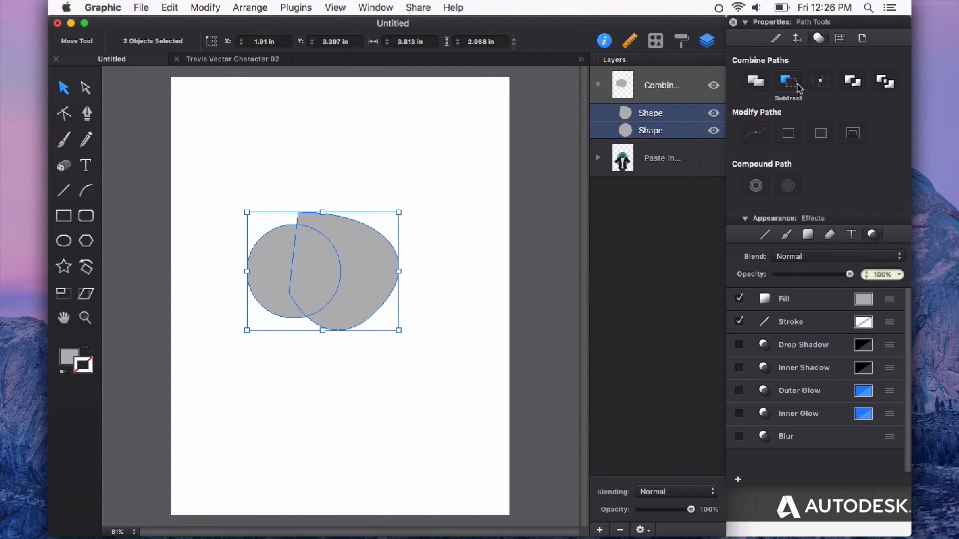
mouse_move(818, 110)
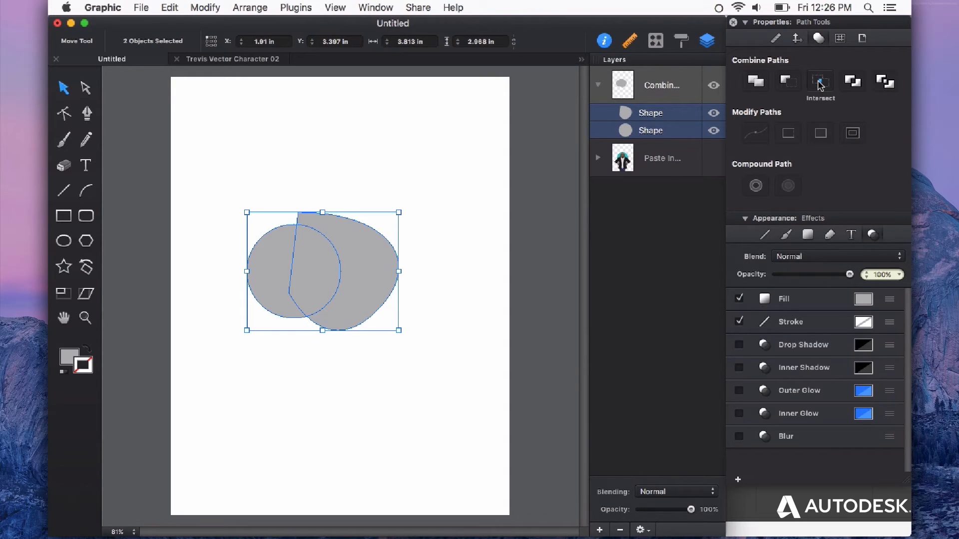
mouse_move(329, 232)
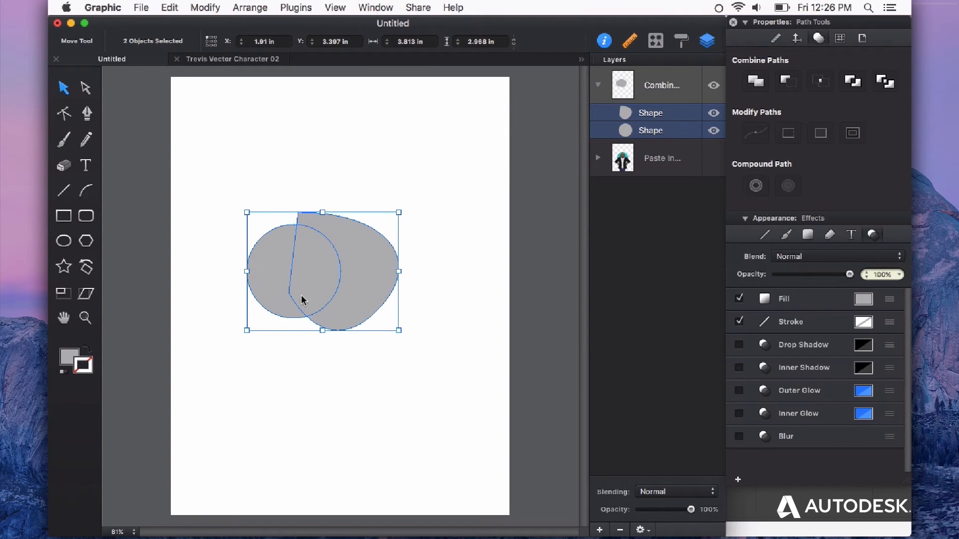
mouse_move(561, 201)
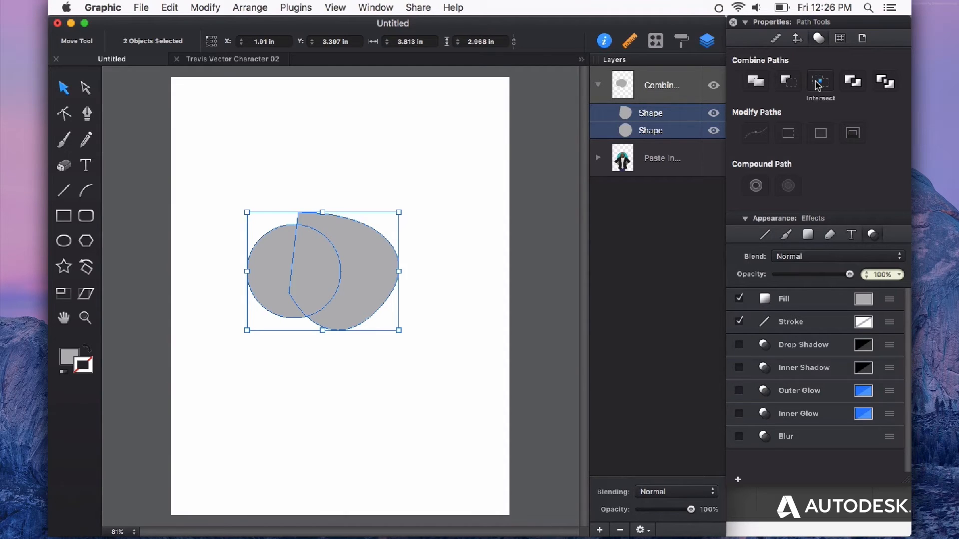
click(820, 80)
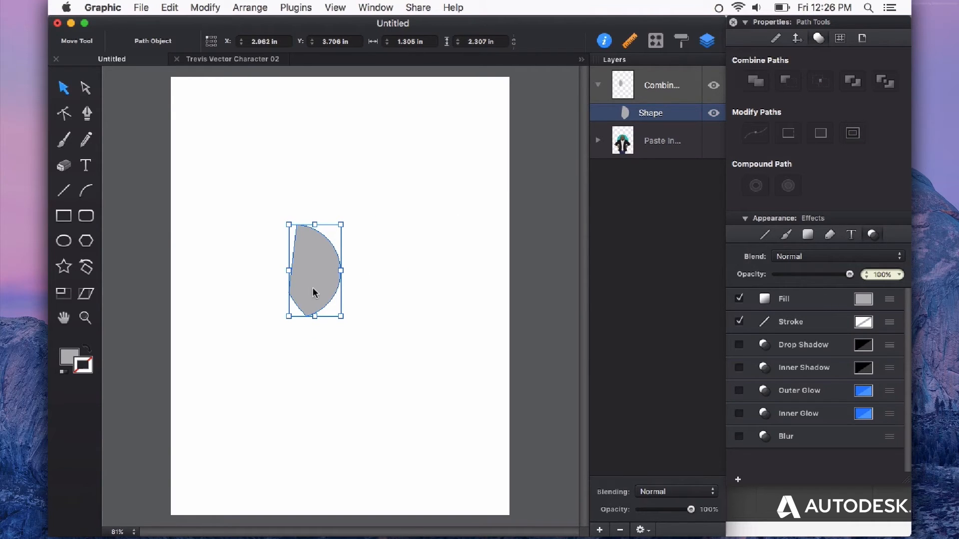
mouse_move(286, 265)
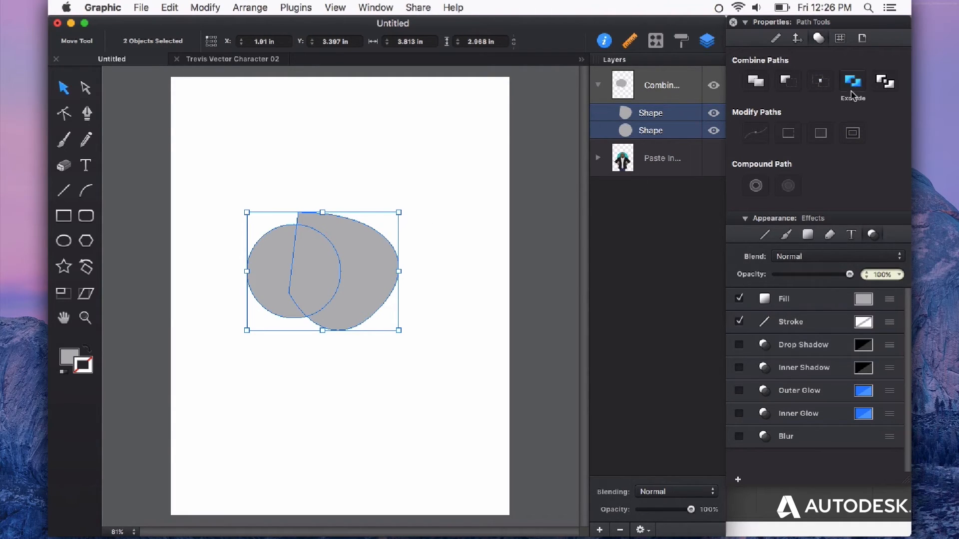
mouse_move(852, 80)
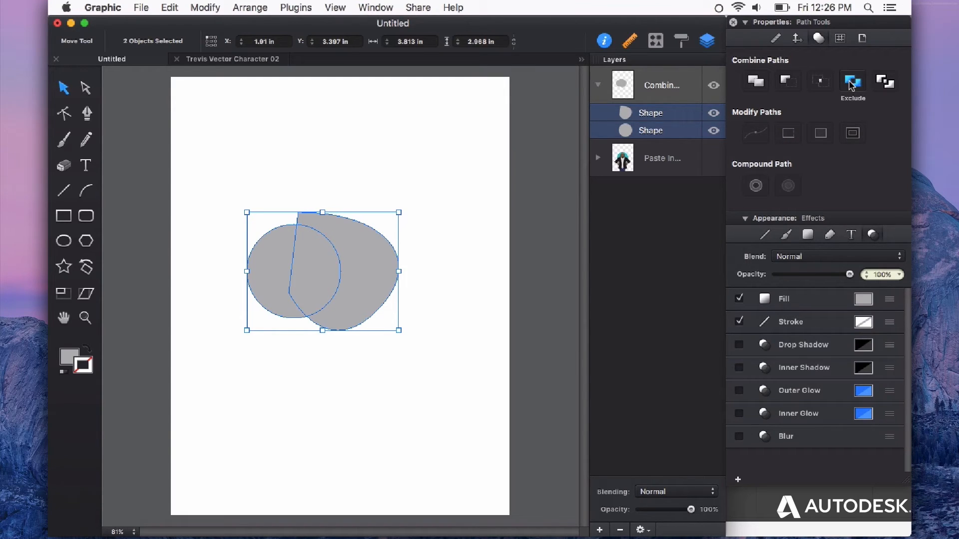
click(852, 80)
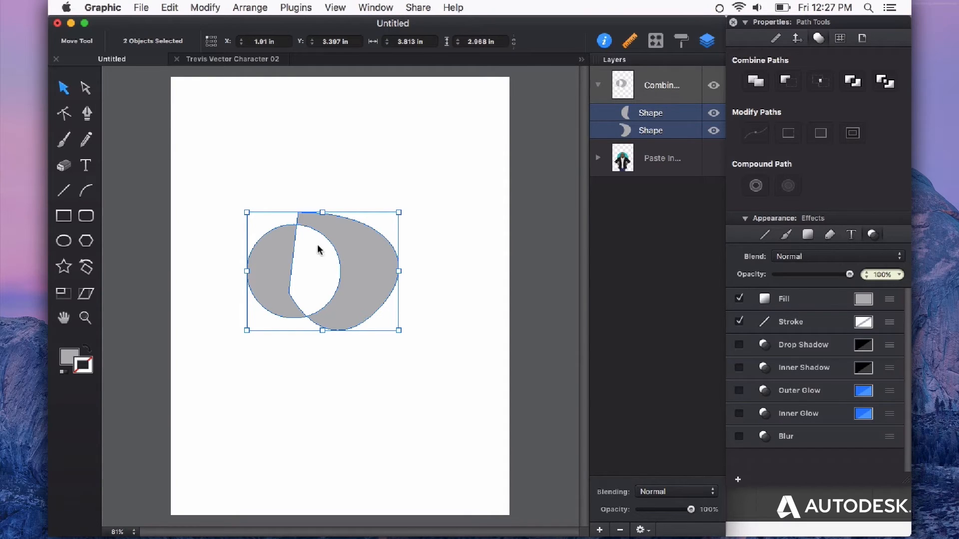
mouse_move(334, 270)
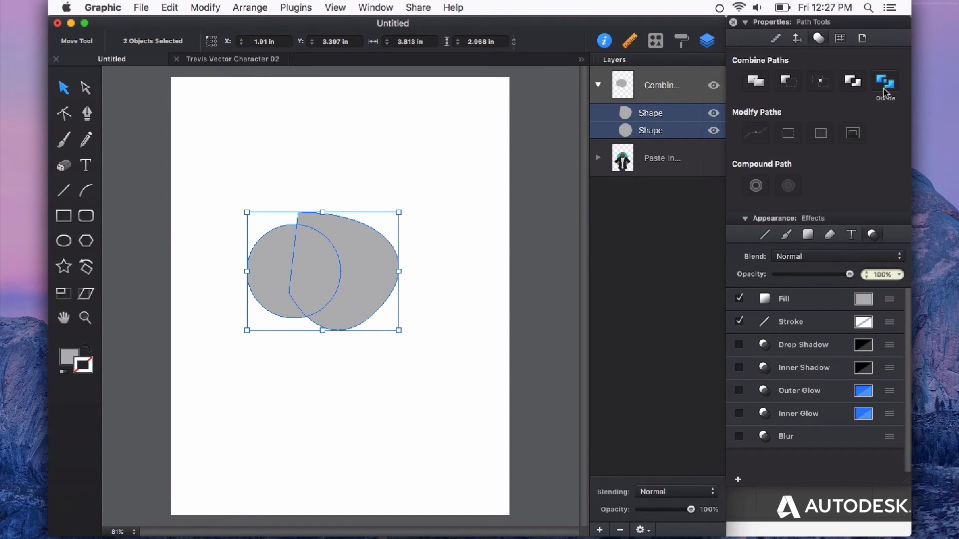
mouse_move(425, 215)
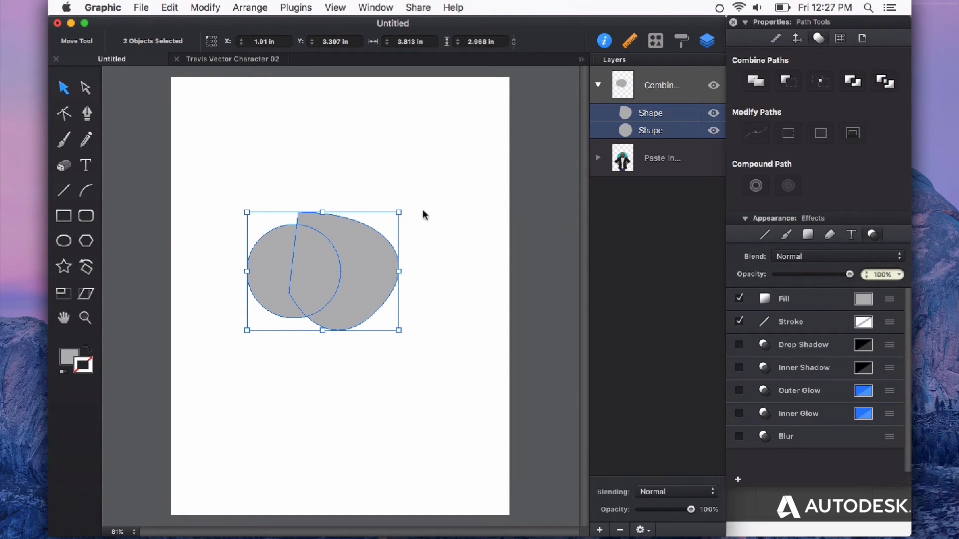
mouse_move(337, 285)
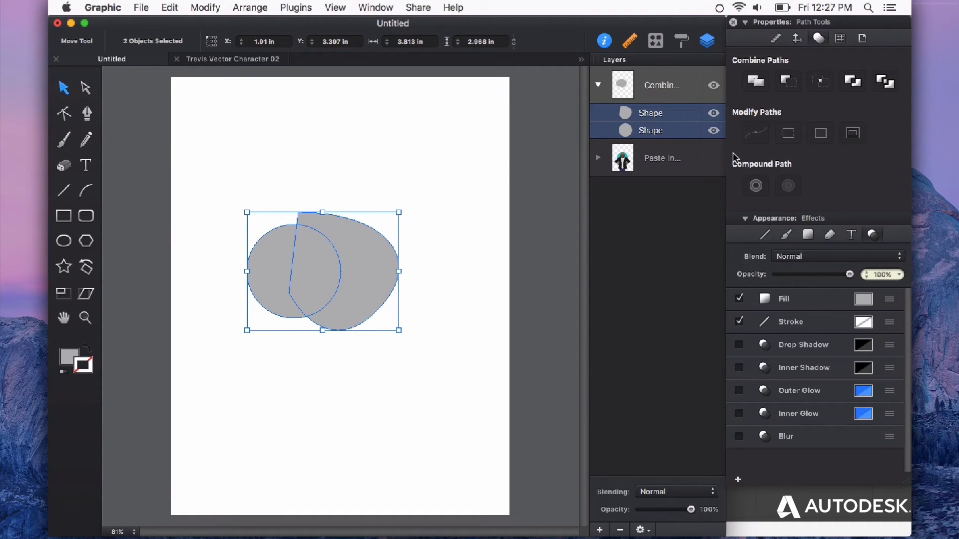
mouse_move(307, 222)
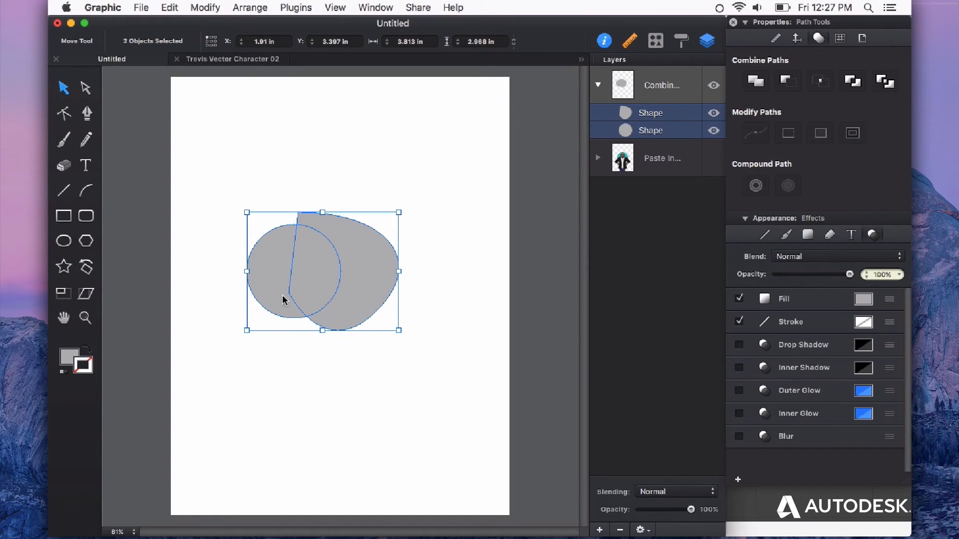
mouse_move(326, 307)
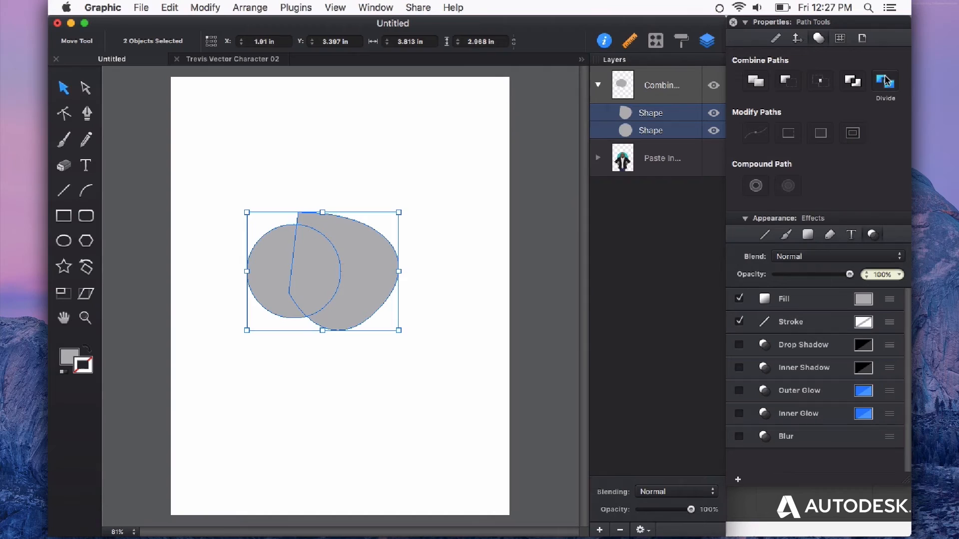
- Divide the blob and circle into three separate grey pieces along their overlap
click(884, 80)
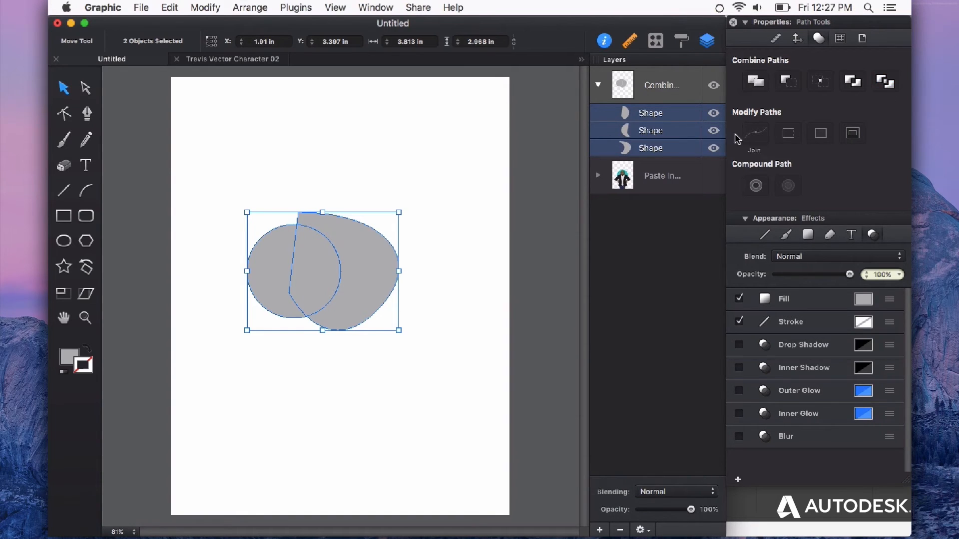
mouse_move(671, 157)
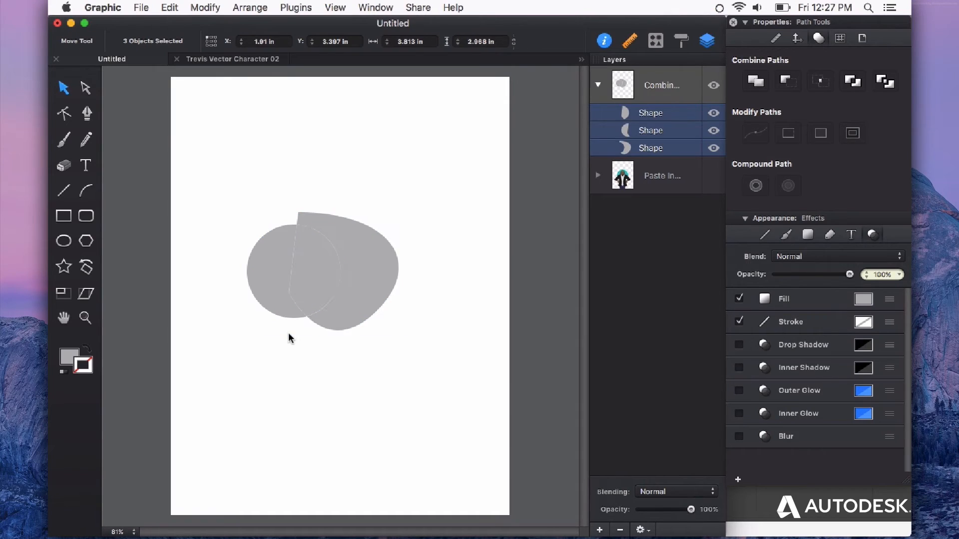
drag(324, 275, 366, 275)
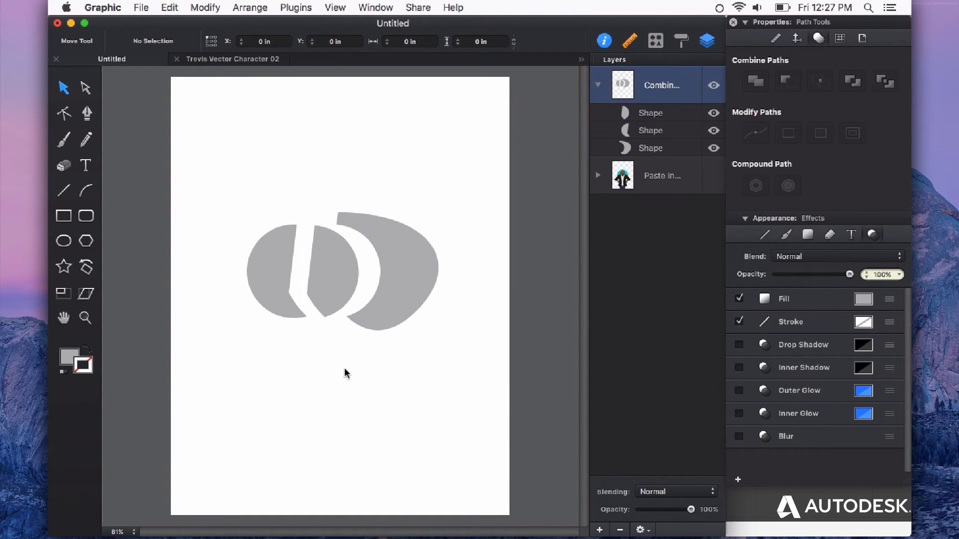
mouse_move(335, 206)
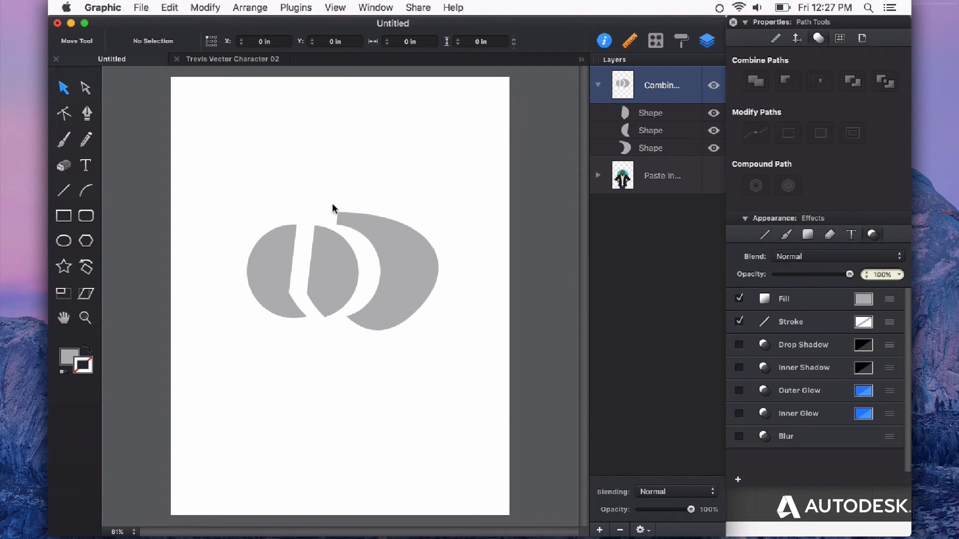
mouse_move(676, 116)
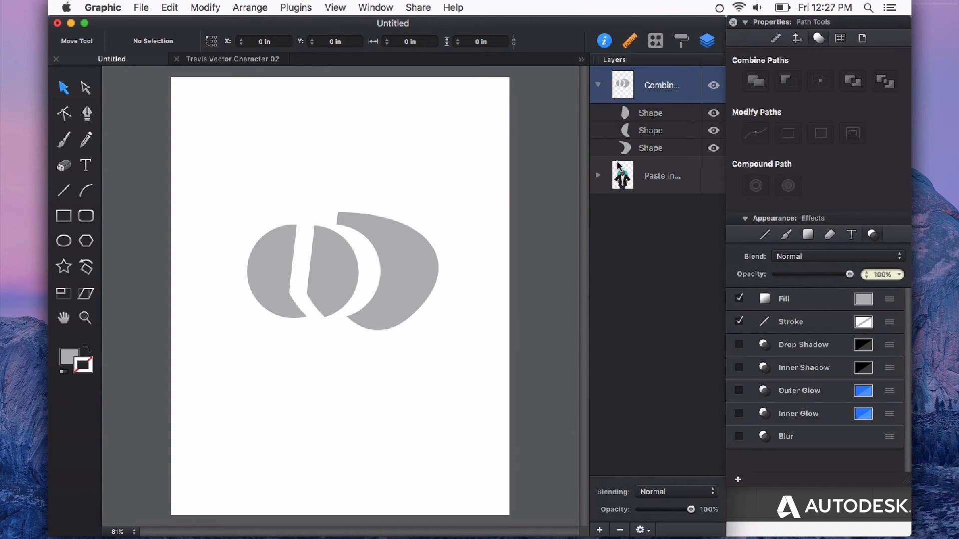
mouse_move(410, 267)
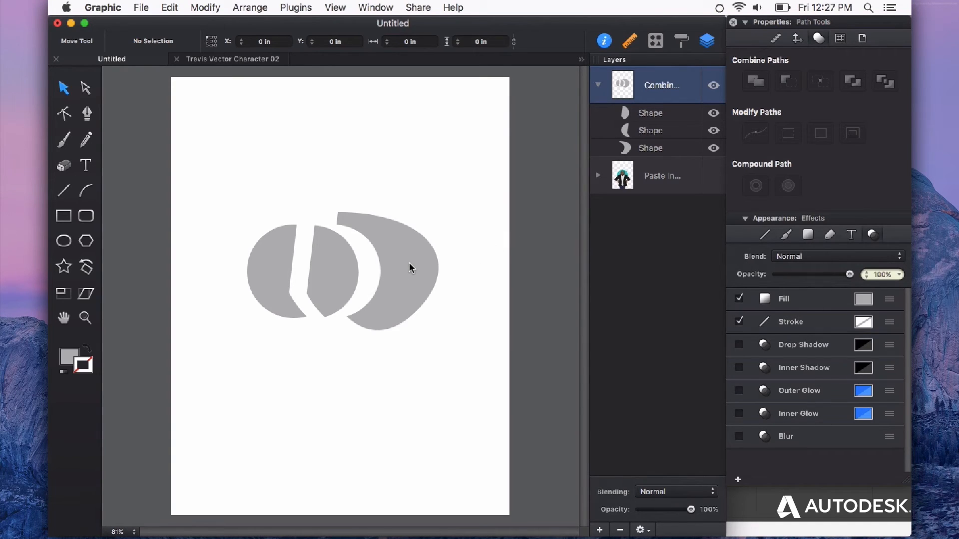
mouse_move(325, 266)
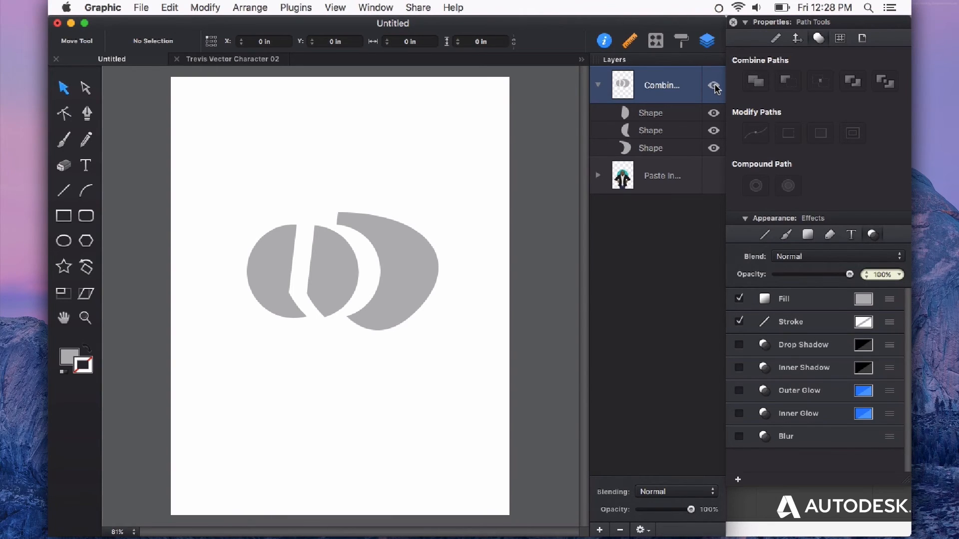
- Hide the Combine layer to reveal the character on the Paste Inside layer
click(713, 85)
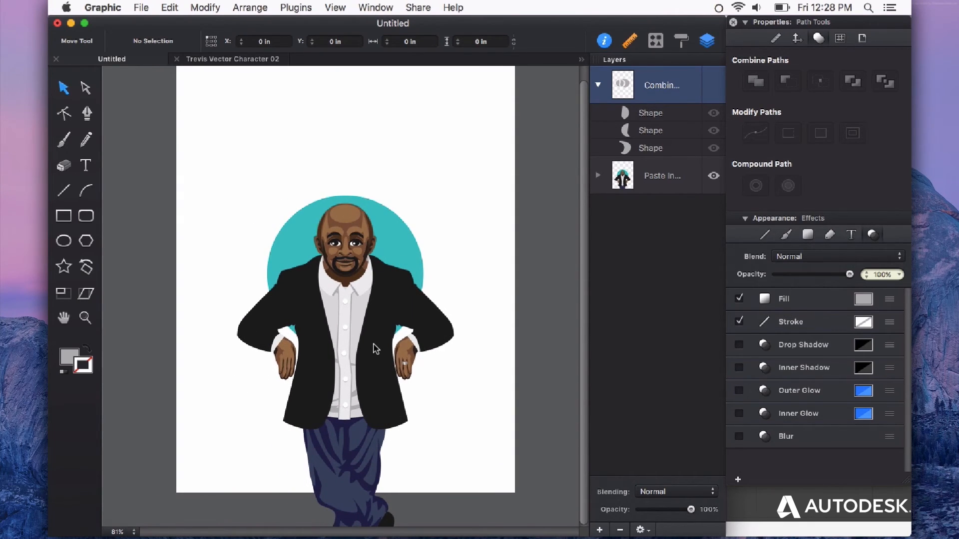
mouse_move(325, 347)
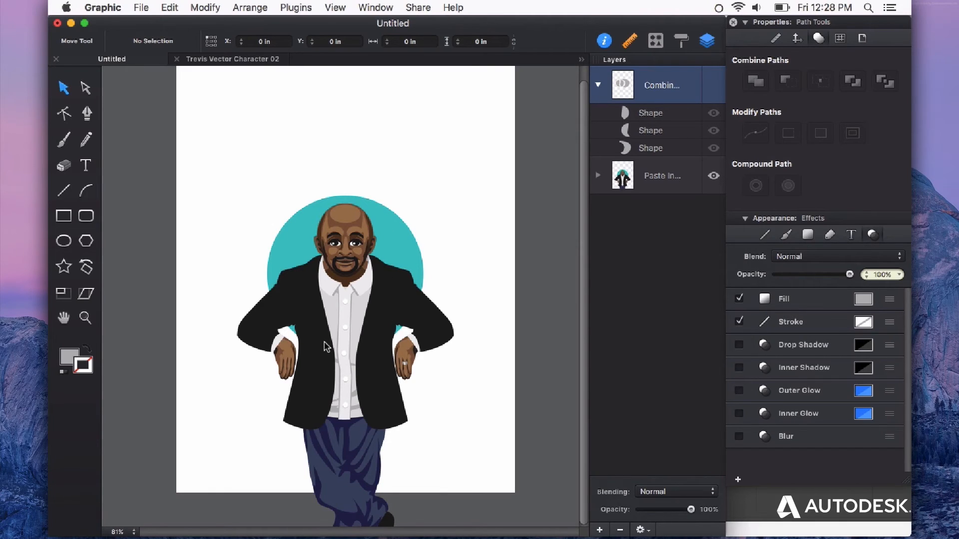
mouse_move(397, 230)
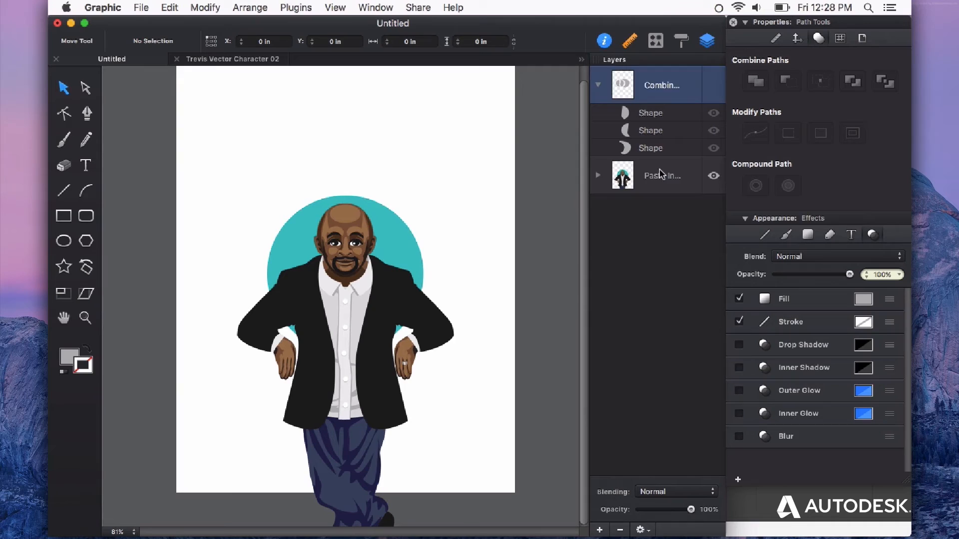
click(661, 176)
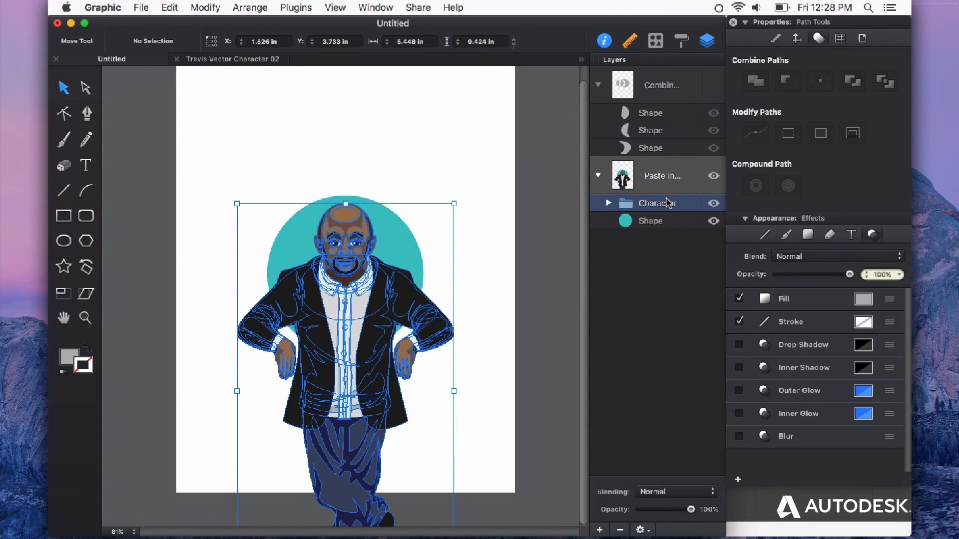
- Expand and collapse the Character group's sub-layers in the Paste Inside layer
click(608, 202)
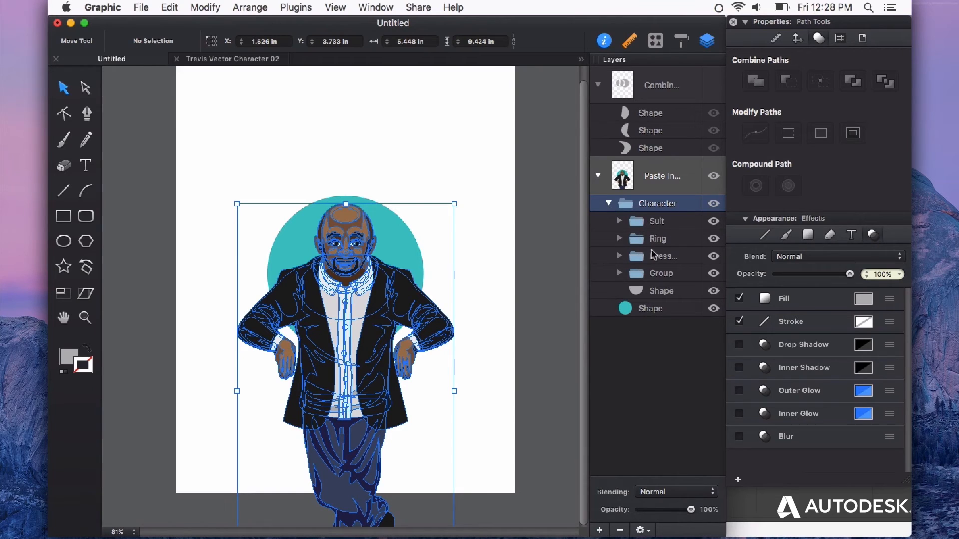
click(619, 274)
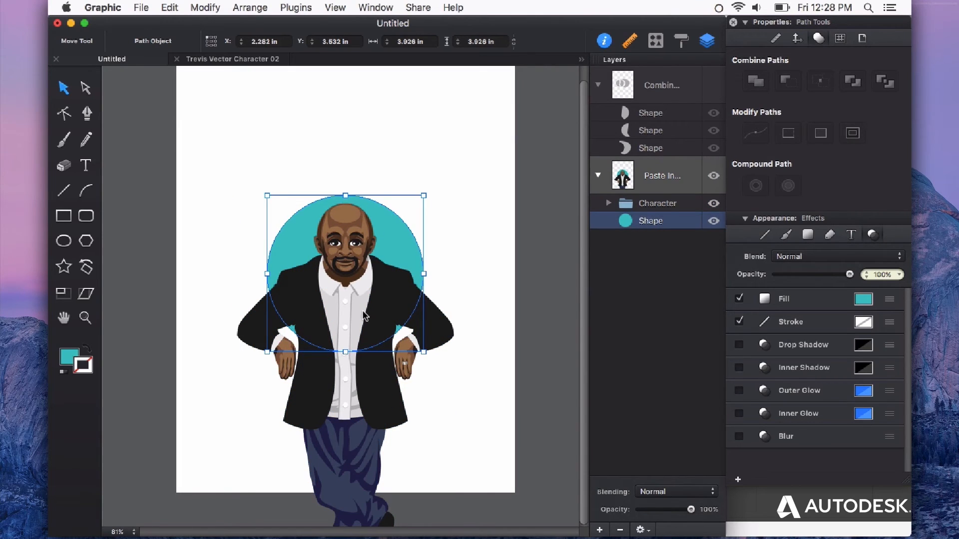
mouse_move(380, 213)
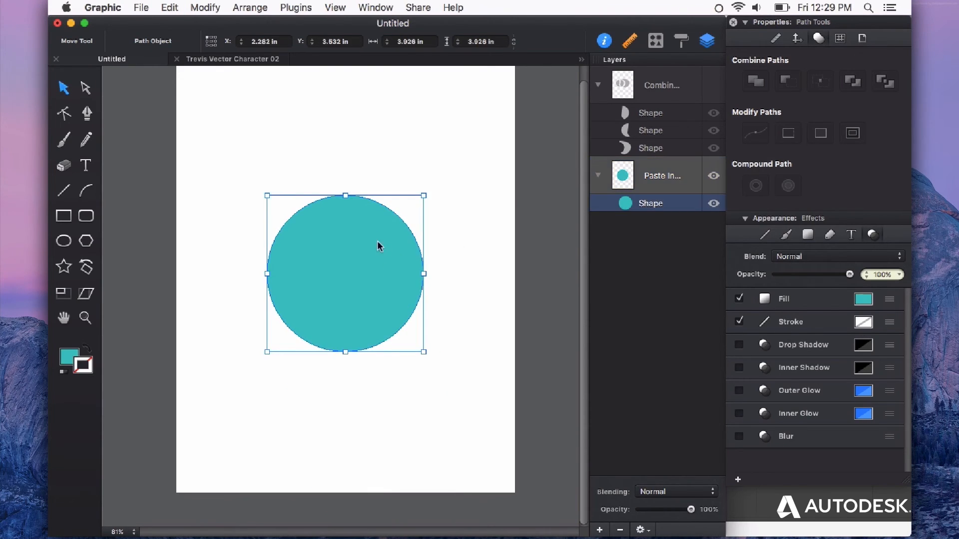
- Paste the character inside the teal circle via Edit > Paste Inside
click(170, 7)
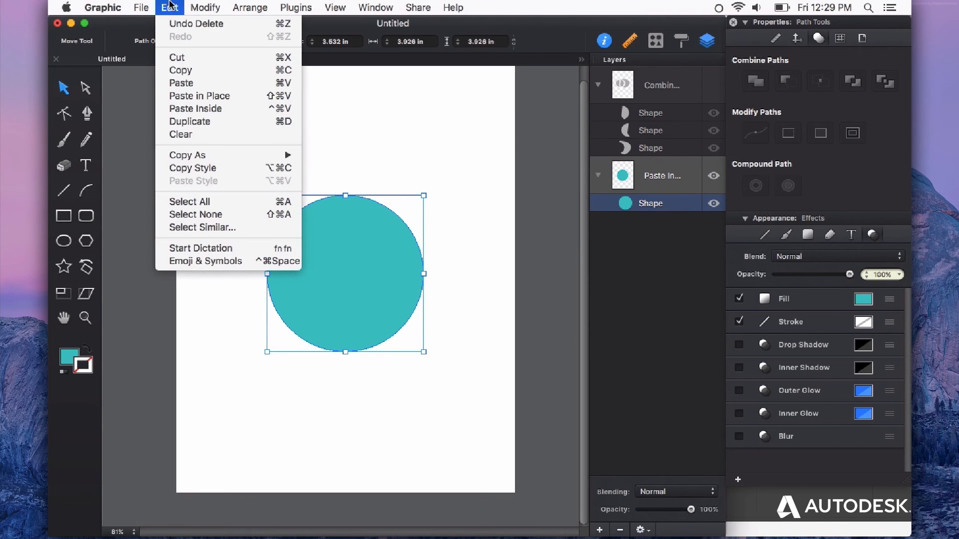
mouse_move(212, 116)
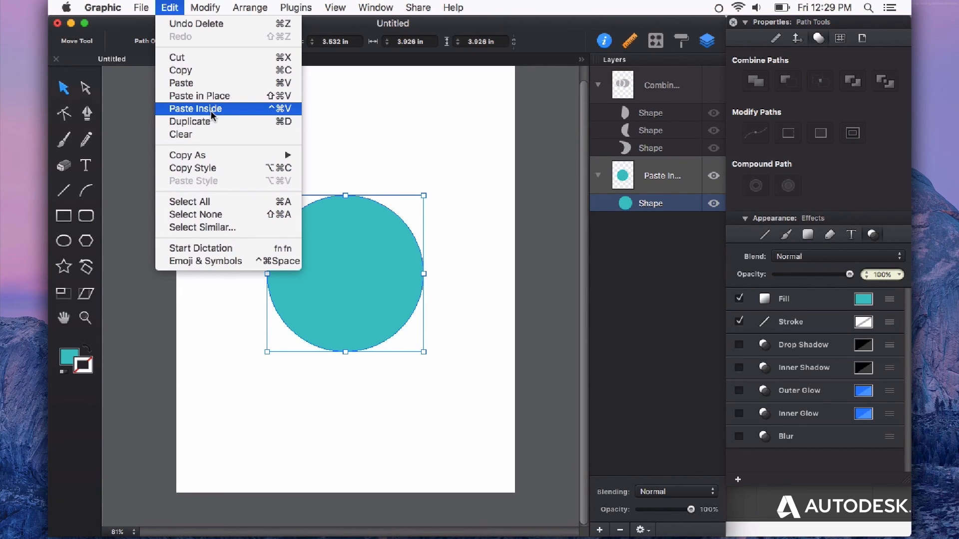
click(195, 108)
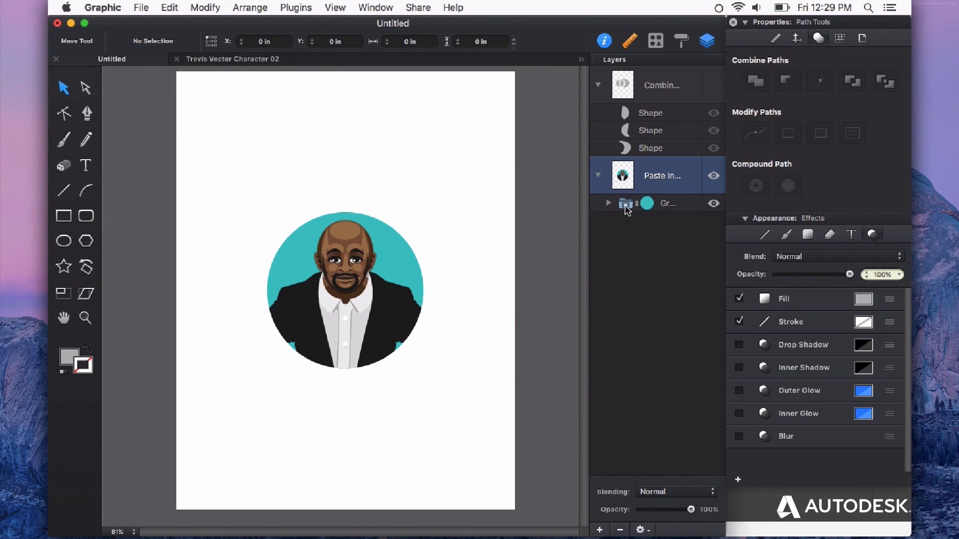
mouse_move(608, 207)
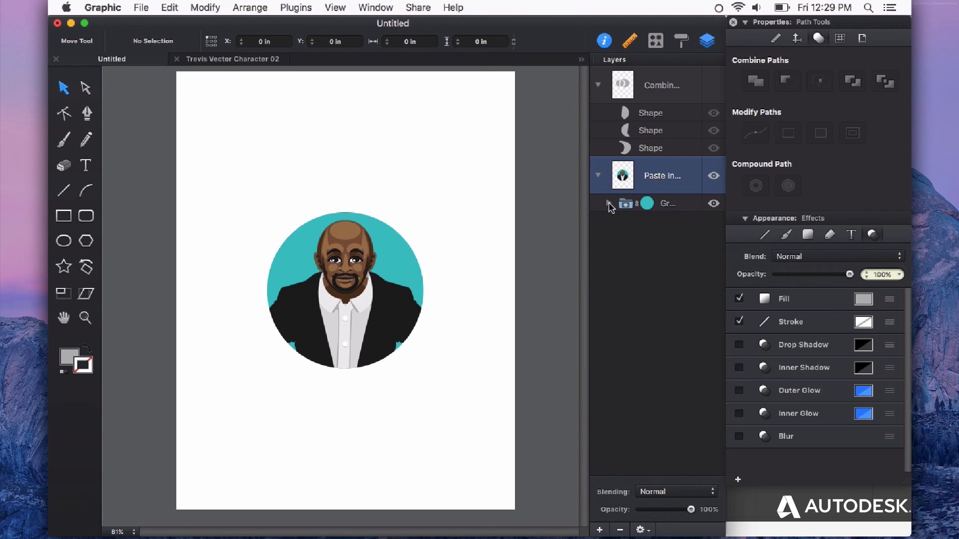
click(608, 203)
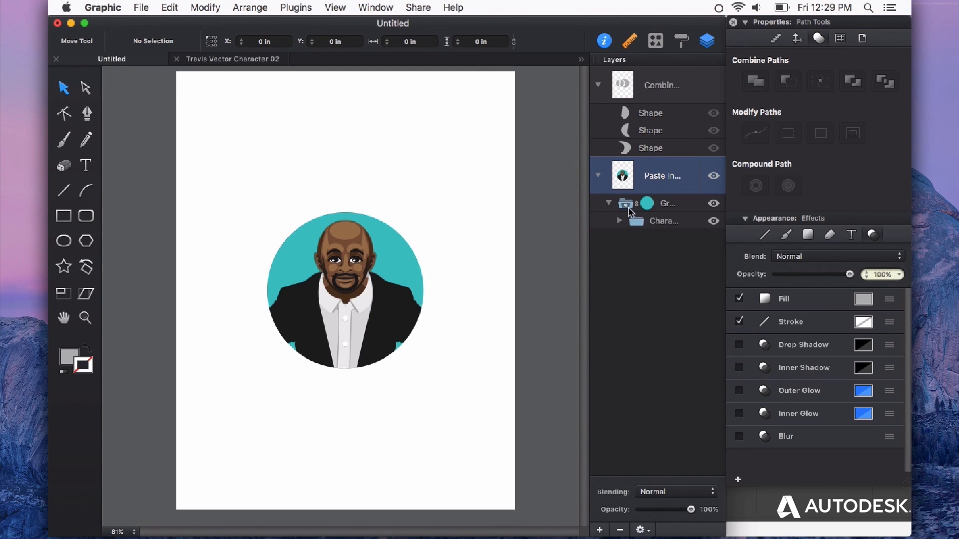
click(665, 202)
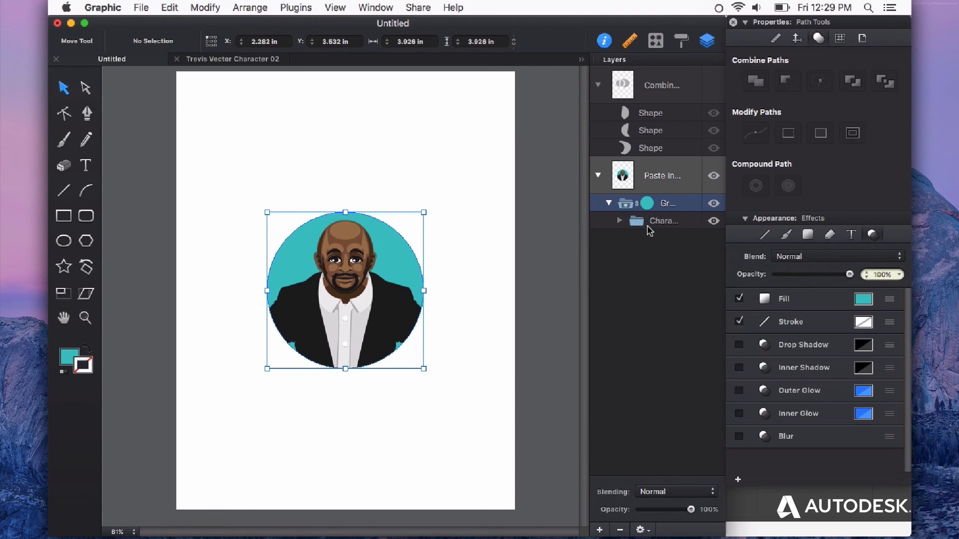
click(664, 220)
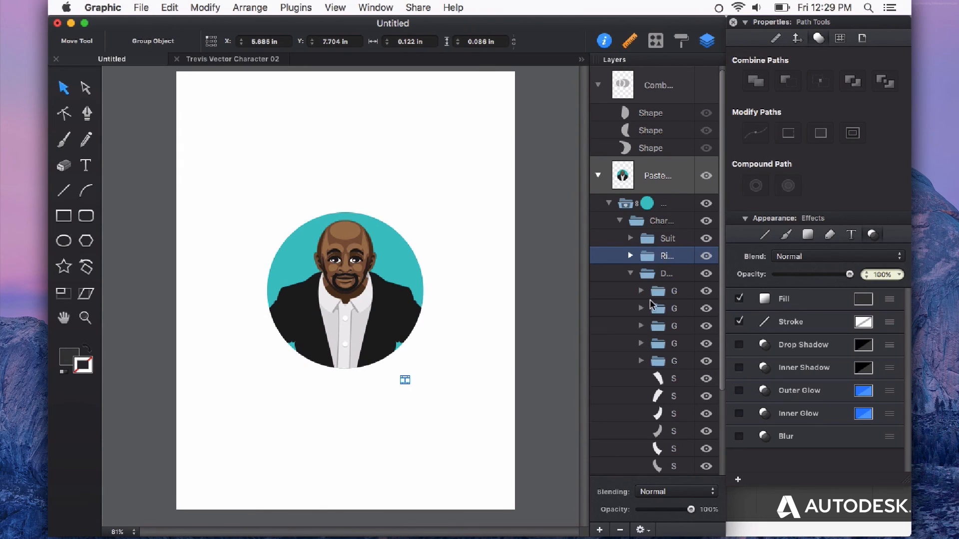
click(672, 360)
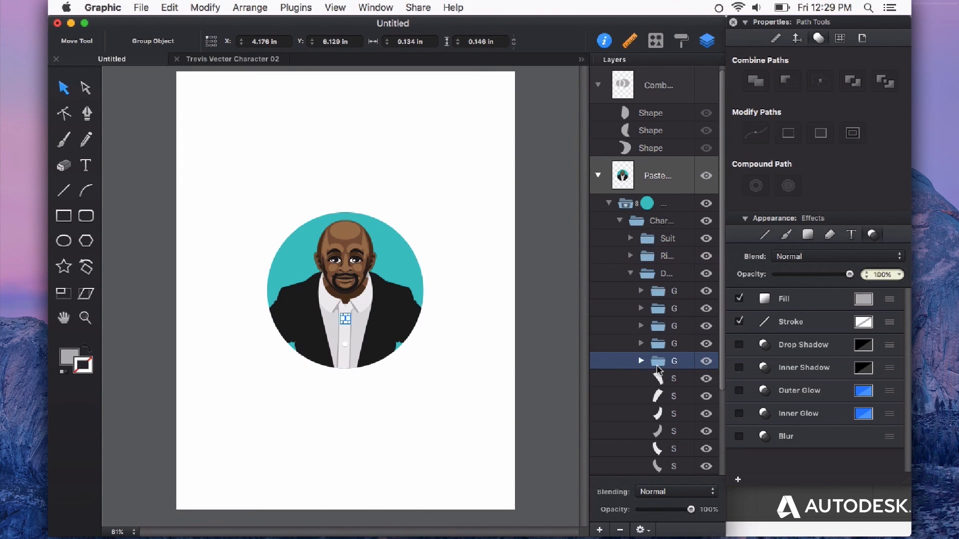
click(663, 221)
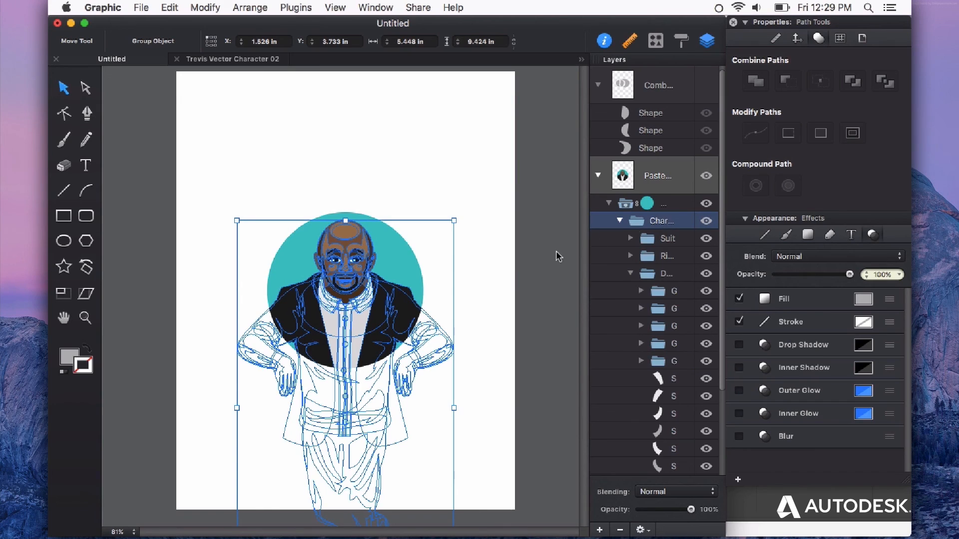
click(648, 203)
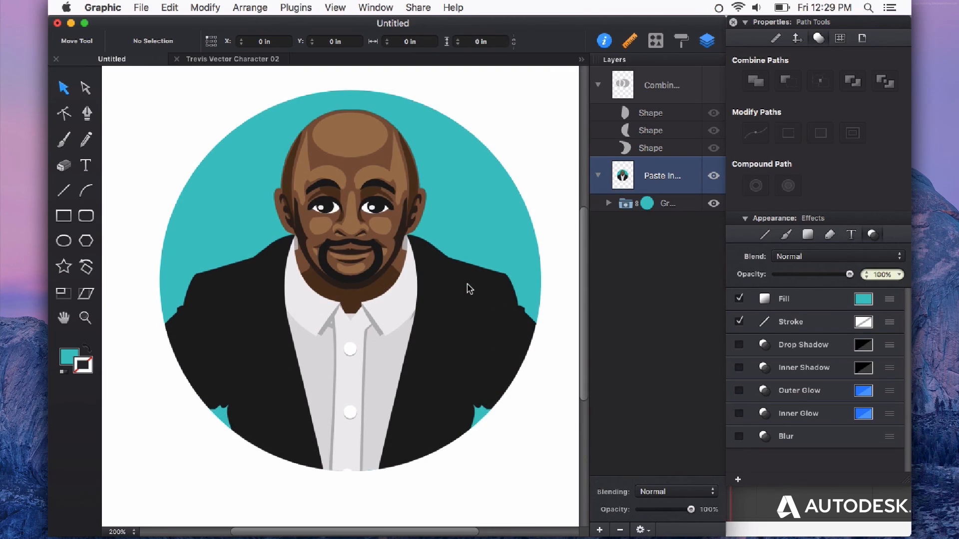
click(348, 287)
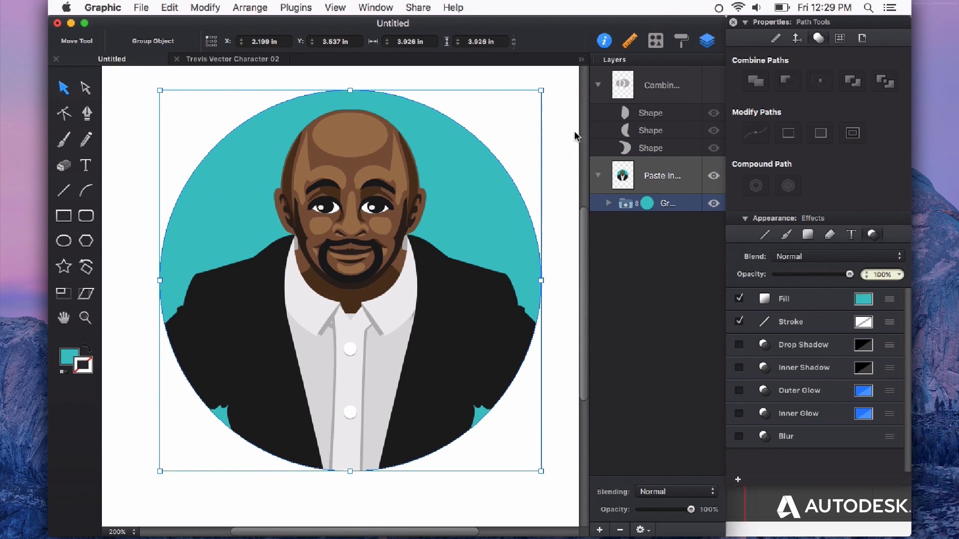
click(650, 112)
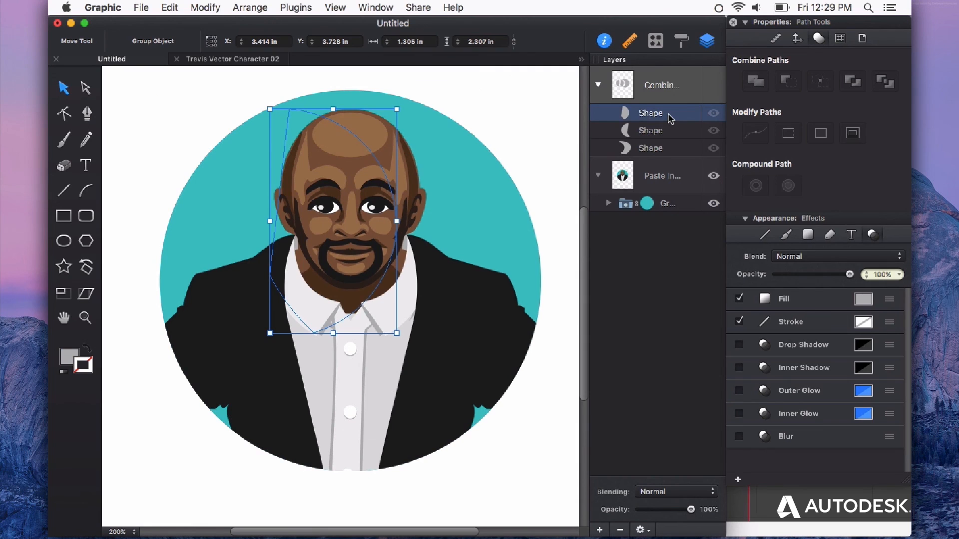